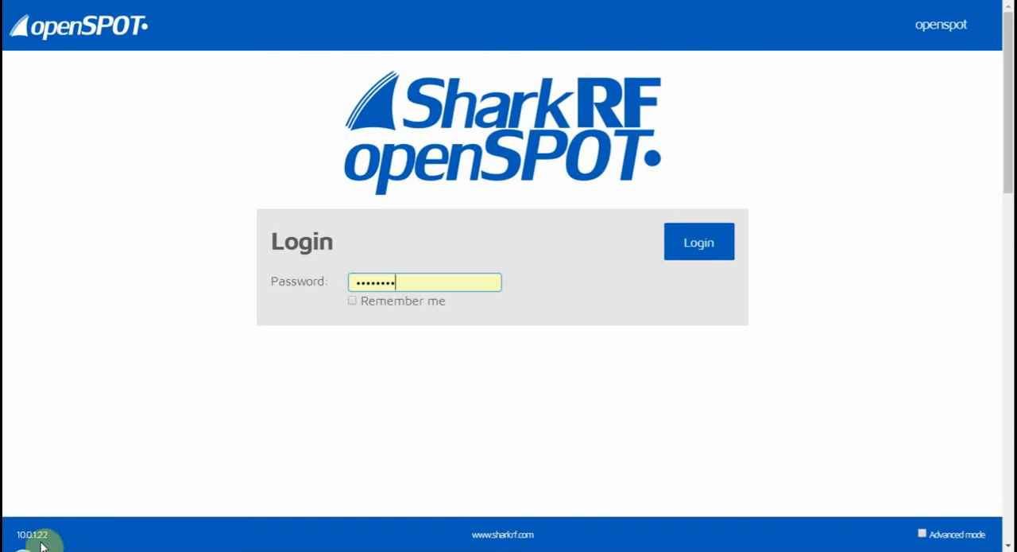
{"action": "mouse_move", "coordinate": [32, 534]}
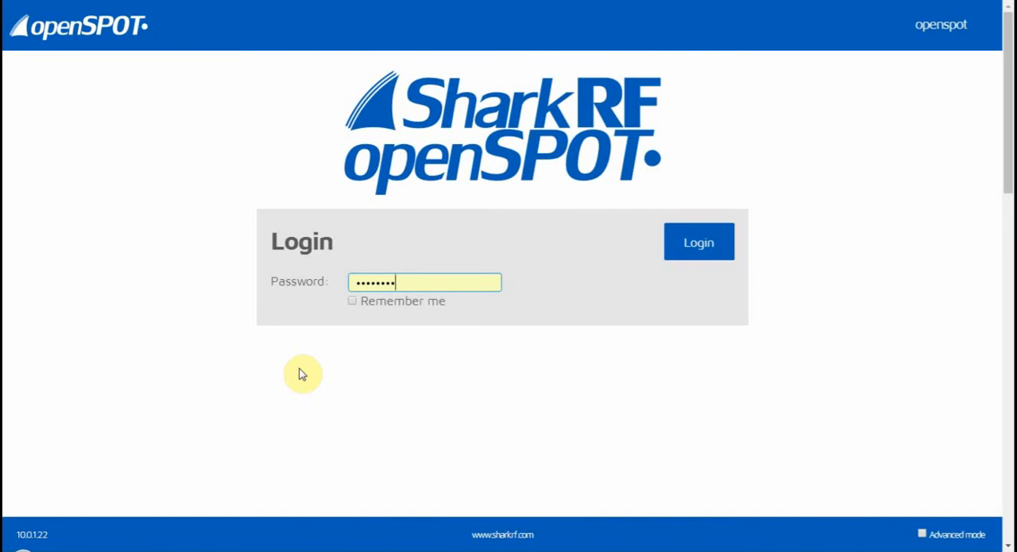
Clear the old password, enter the new one and log in to the openSPOT
{"action": "key", "text": "Backspace"}
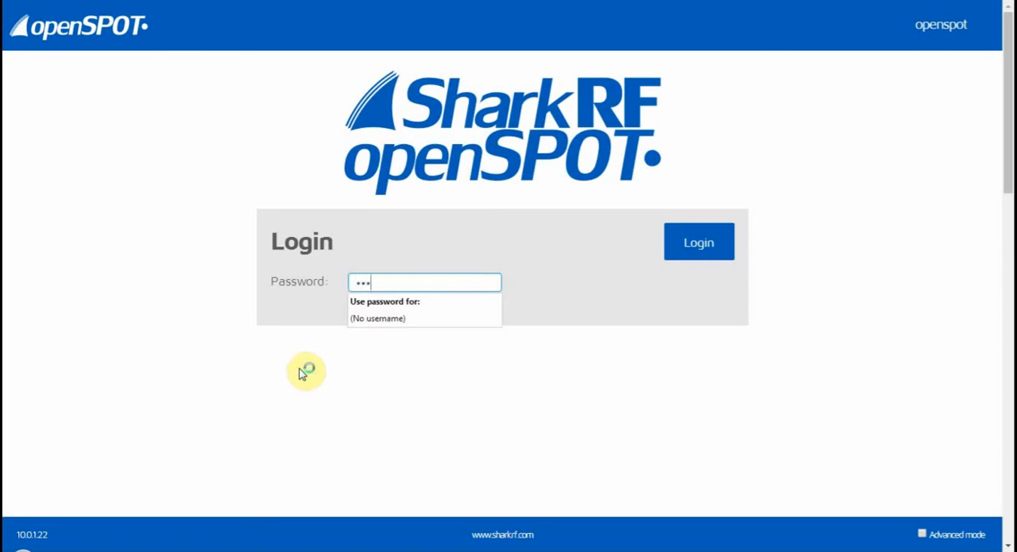
{"action": "key", "text": "Backspace"}
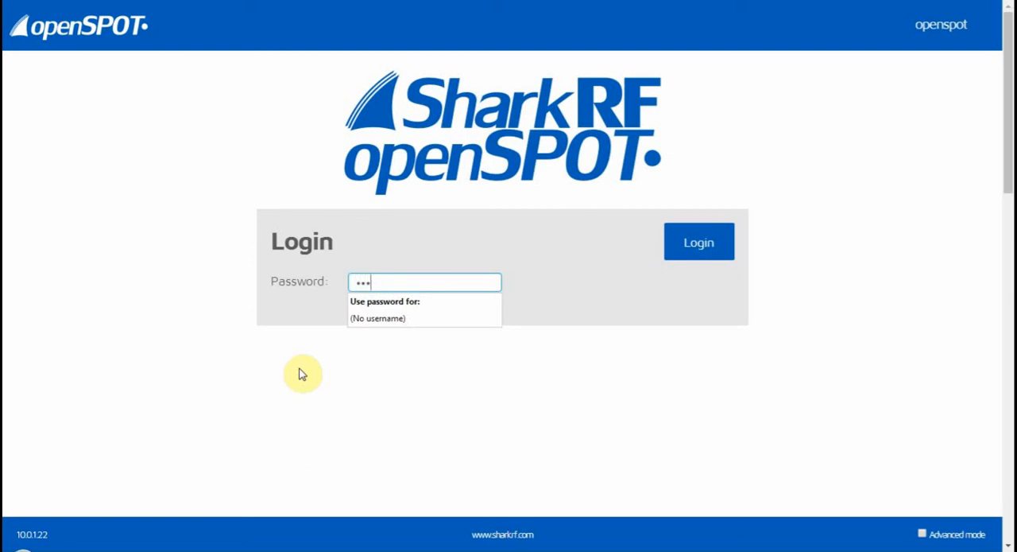
{"action": "type", "text": "password"}
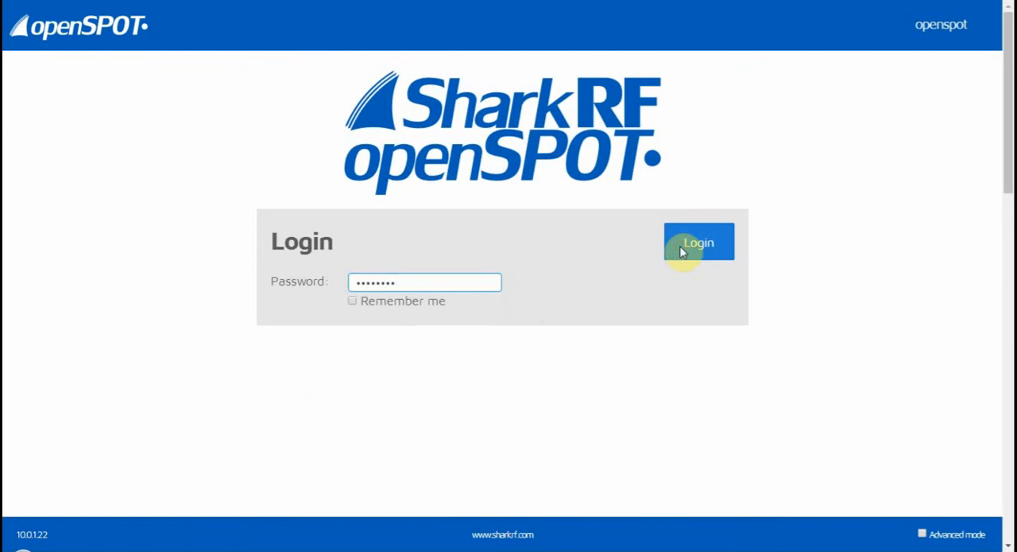
{"action": "left_click", "coordinate": [697, 242]}
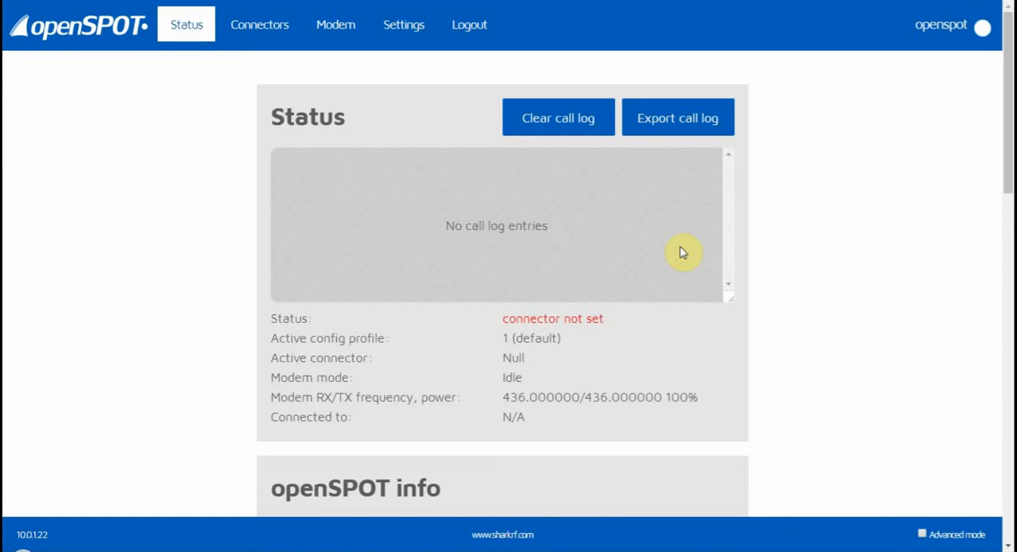
Review the Status page, then the Connectors and Modem tabs
{"action": "scroll", "scroll_direction": "down", "scroll_amount": 3}
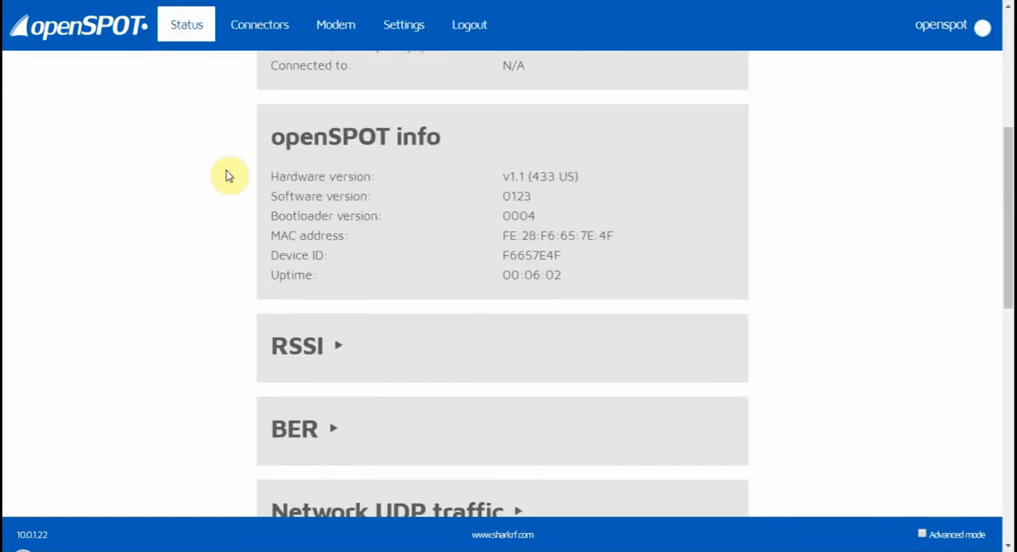
{"action": "scroll", "scroll_direction": "up", "scroll_amount": 3}
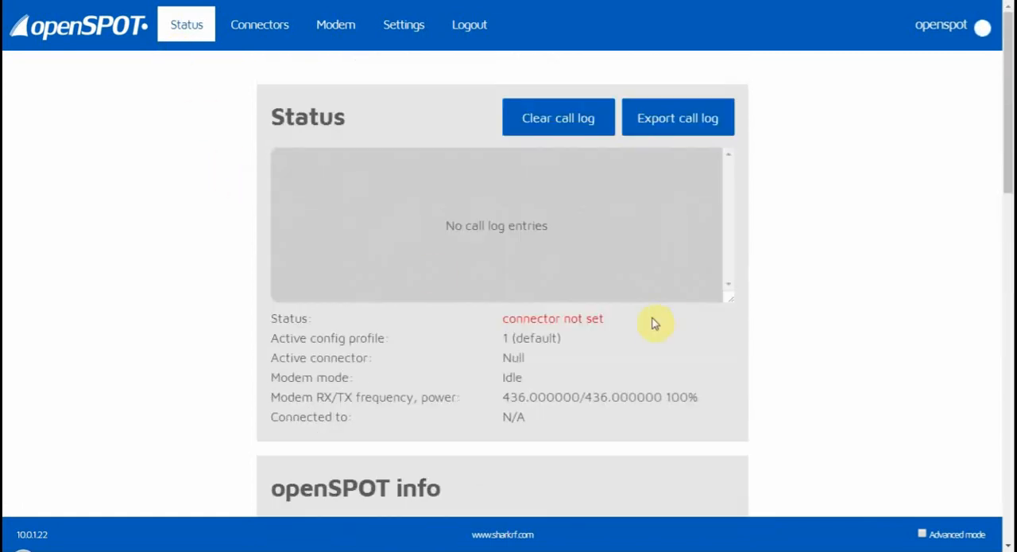
{"action": "double_click", "coordinate": [552, 318]}
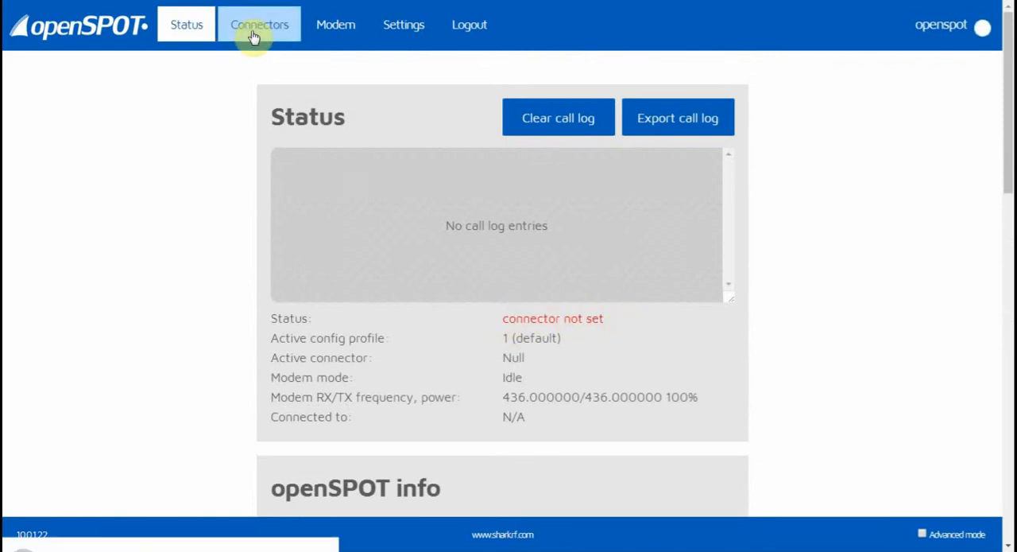
{"action": "left_click", "coordinate": [259, 25]}
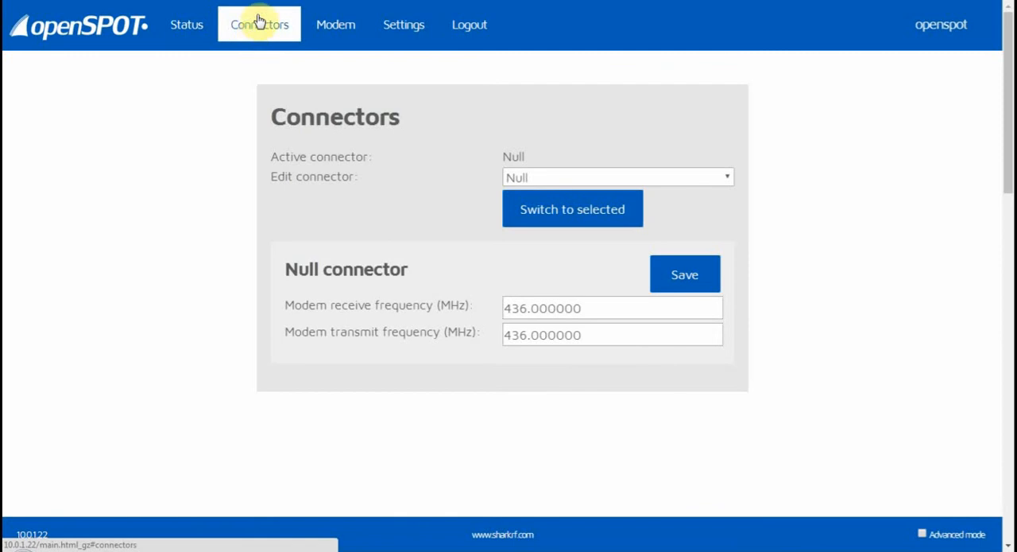
{"action": "left_click", "coordinate": [335, 25]}
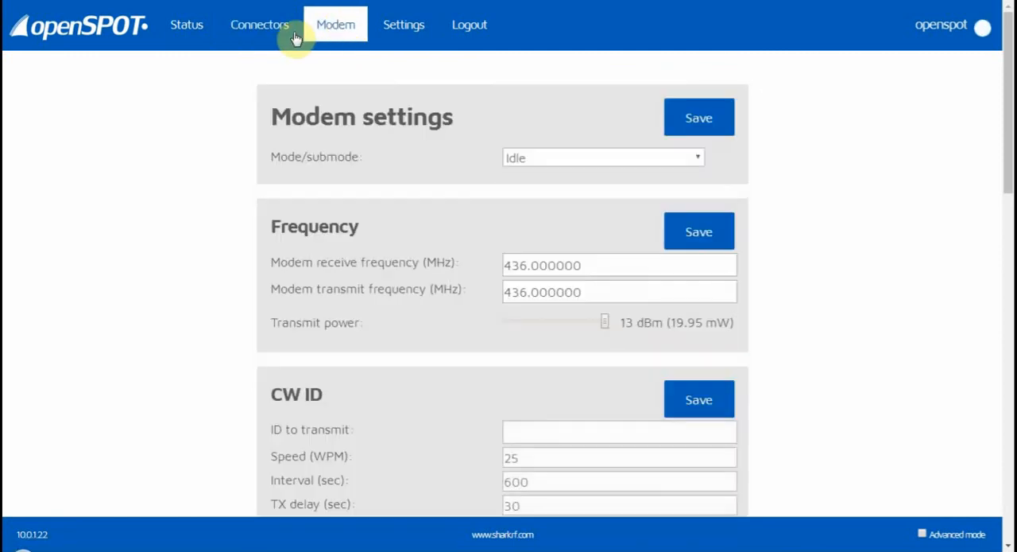
{"action": "left_click", "coordinate": [259, 25]}
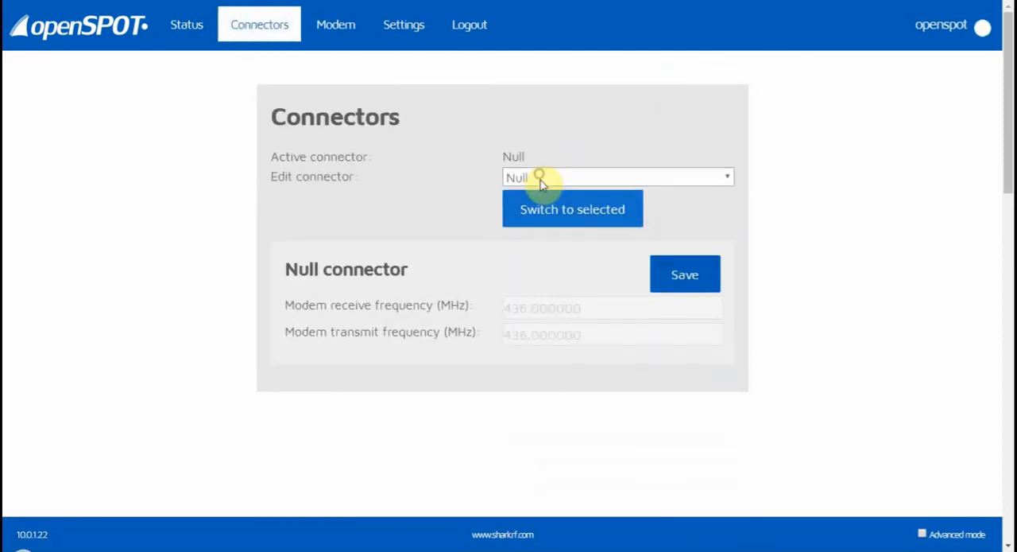
{"action": "left_click", "coordinate": [618, 177]}
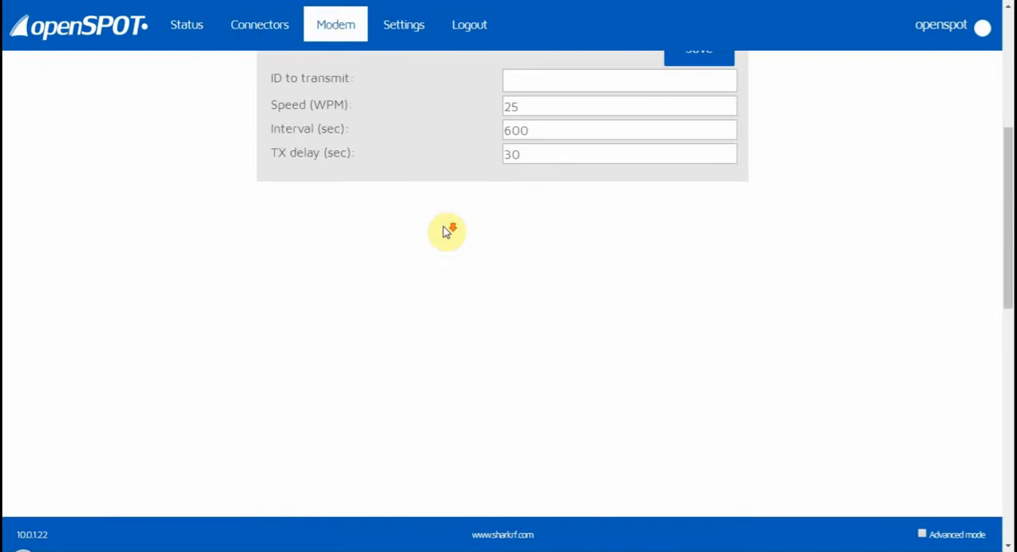
{"action": "scroll", "scroll_direction": "up", "scroll_amount": 3}
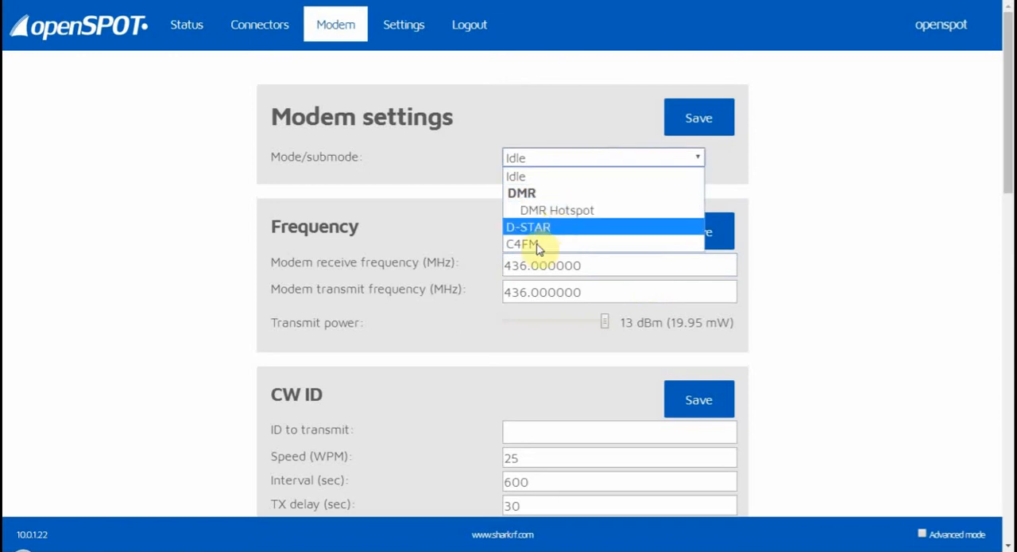
{"action": "mouse_move", "coordinate": [532, 243]}
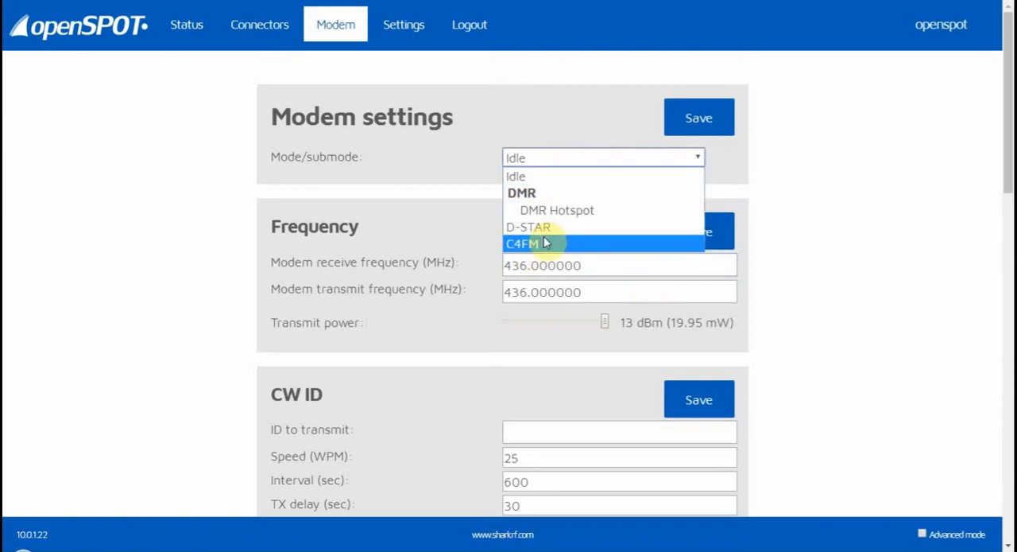
{"action": "mouse_move", "coordinate": [556, 210]}
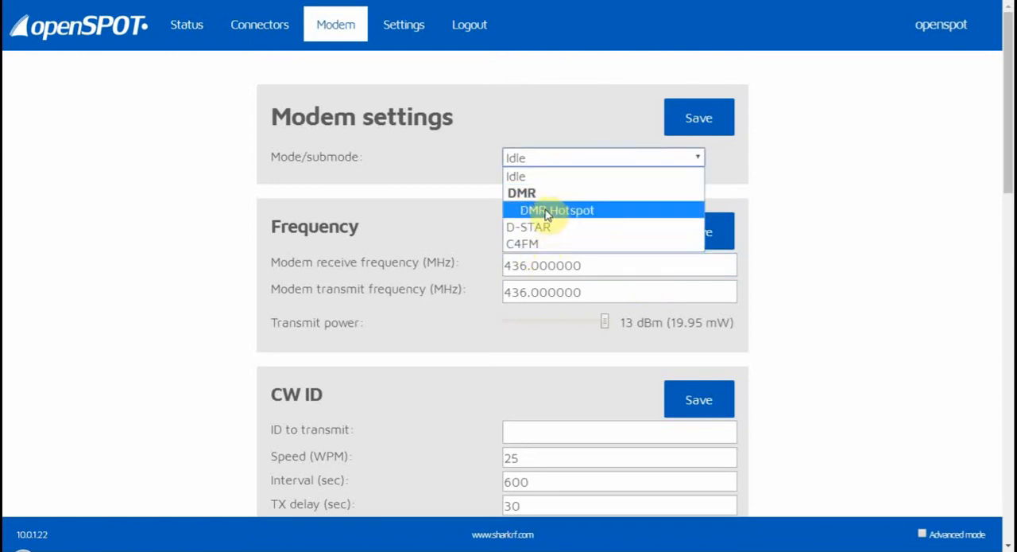
{"action": "mouse_move", "coordinate": [254, 12]}
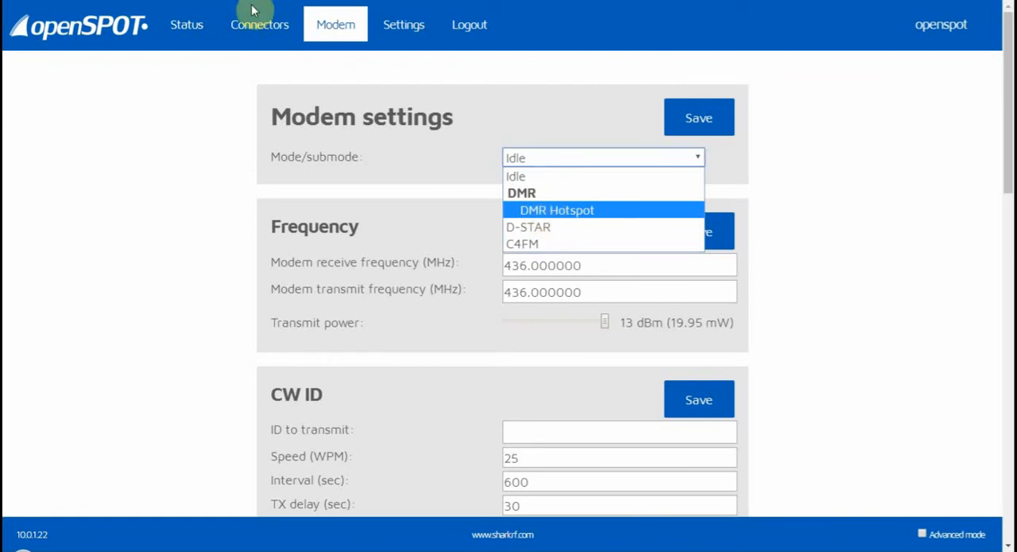
Bring up the Settings tab with the configuration profile settings
{"action": "left_click", "coordinate": [259, 25]}
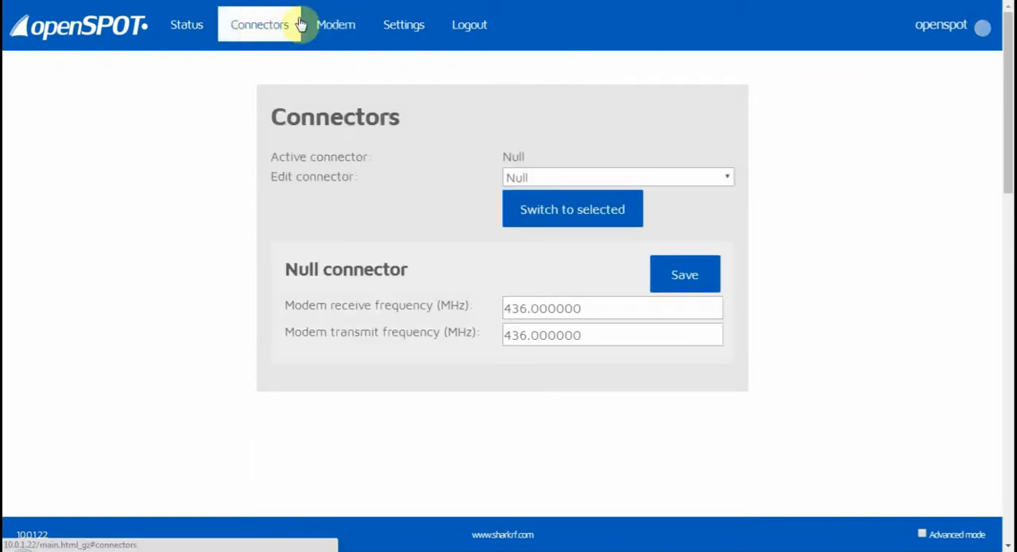
{"action": "left_click", "coordinate": [404, 25]}
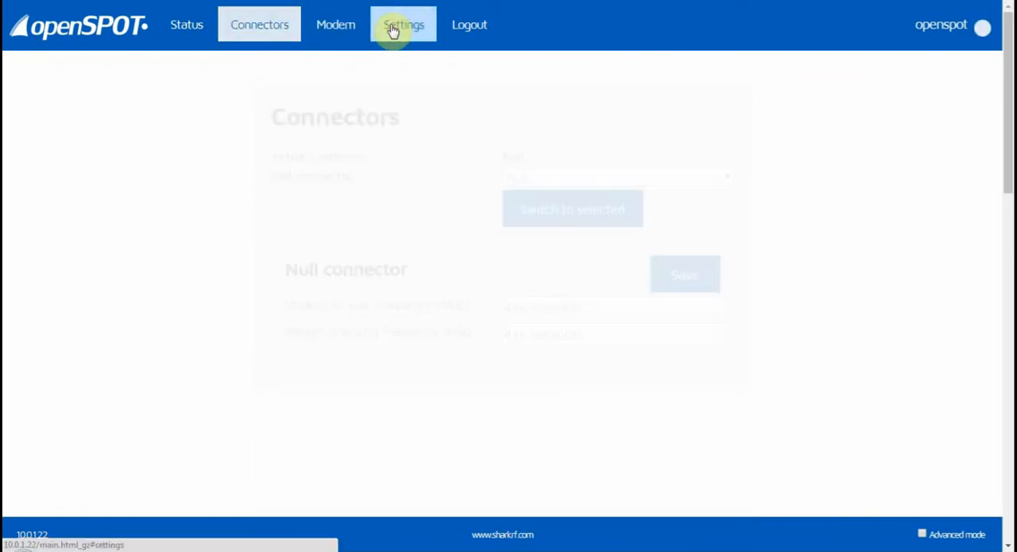
{"action": "left_click", "coordinate": [403, 24]}
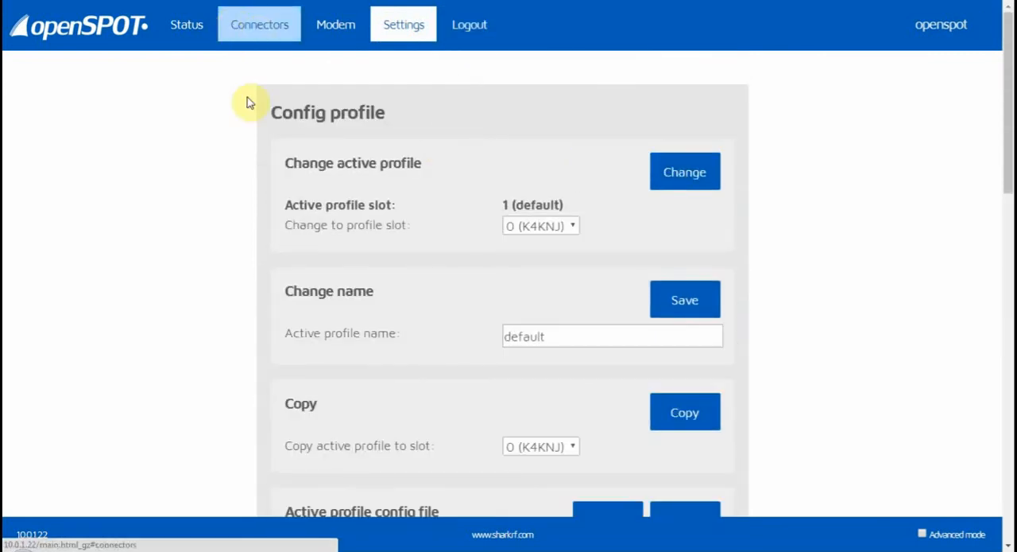
Enable Advanced mode on the Connectors tab
{"action": "left_click", "coordinate": [260, 24]}
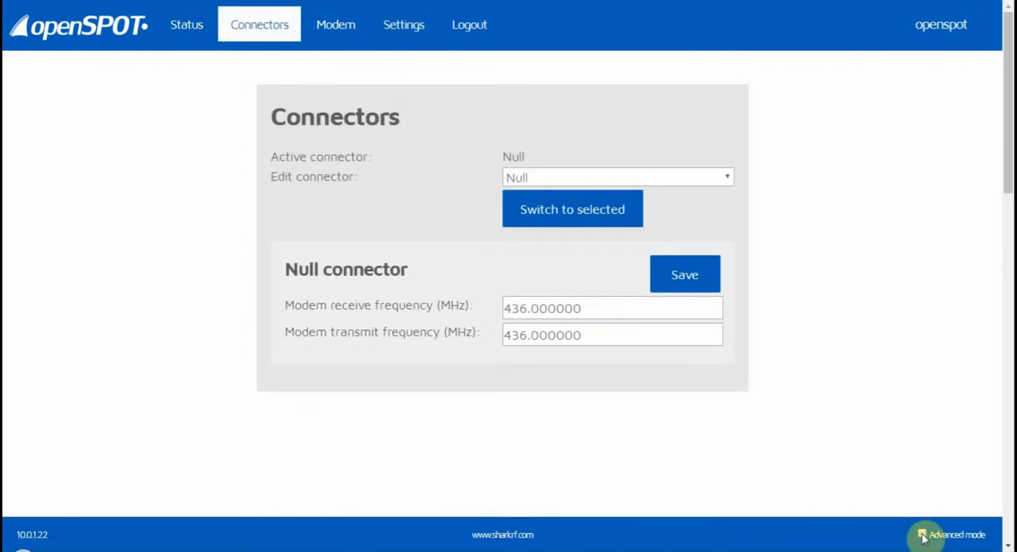
{"action": "left_click", "coordinate": [924, 533]}
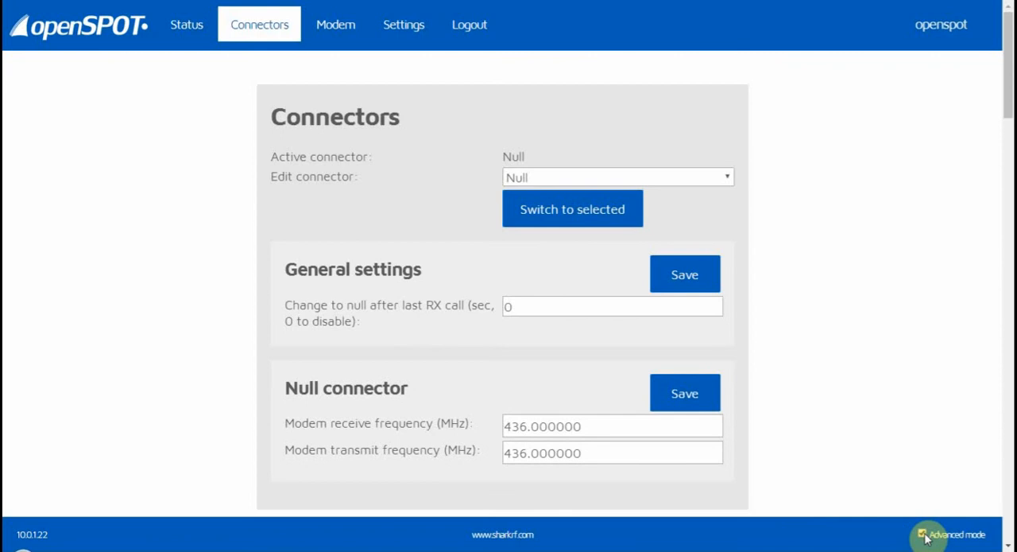
{"action": "scroll", "scroll_direction": "down", "scroll_amount": 3}
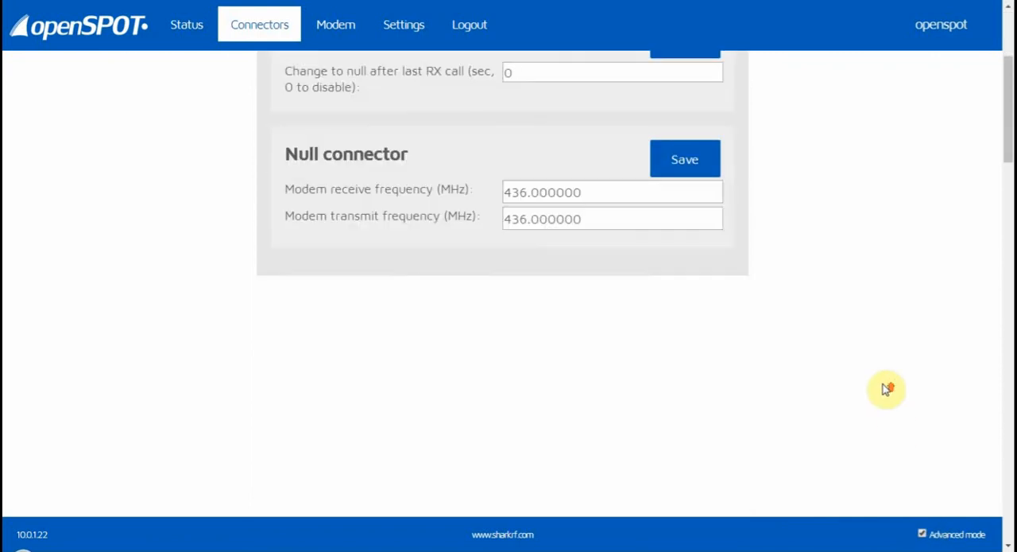
{"action": "scroll", "scroll_direction": "up", "scroll_amount": 3}
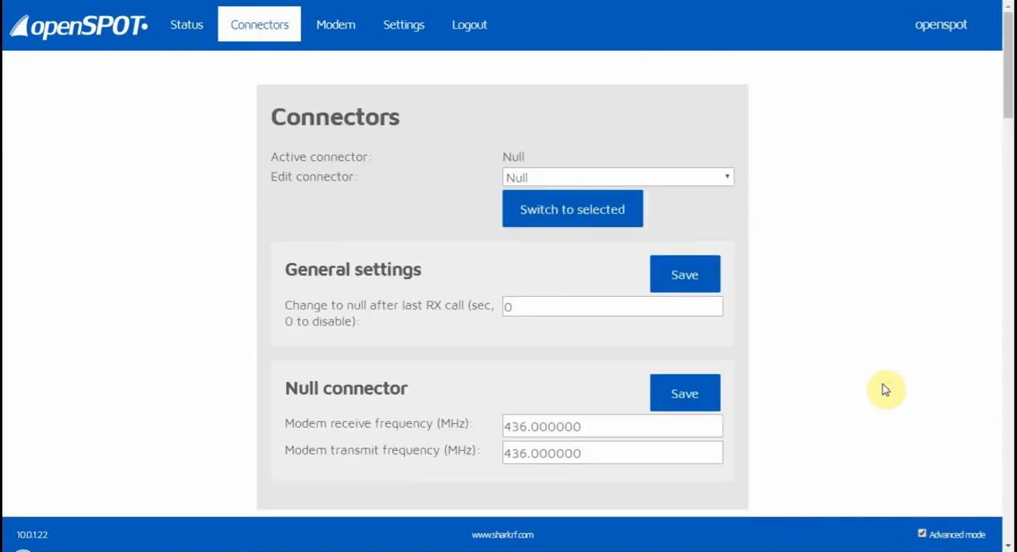
{"action": "mouse_move", "coordinate": [553, 182]}
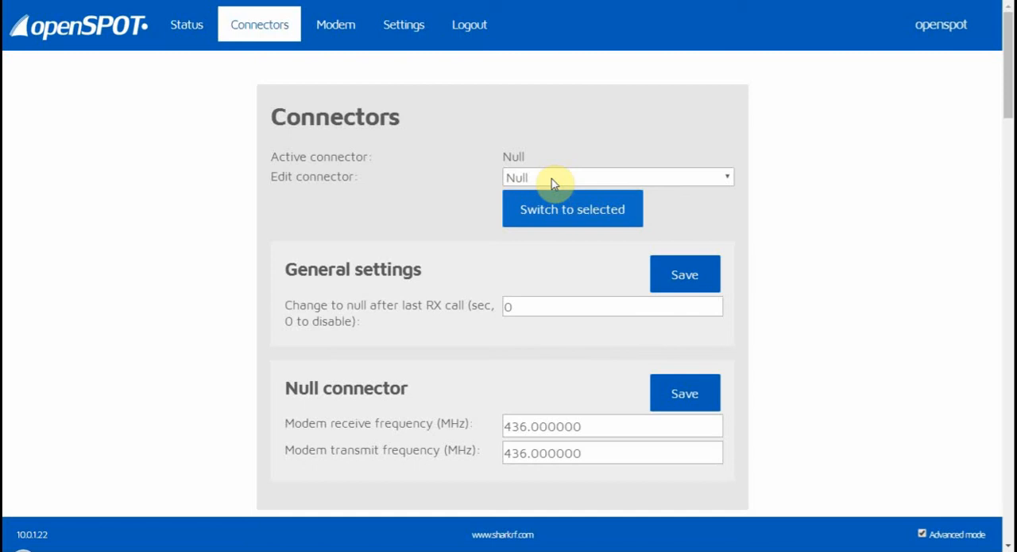
Select Homebrew/MMDVM in Edit connector and switch to it as the active connector
{"action": "left_click", "coordinate": [616, 176]}
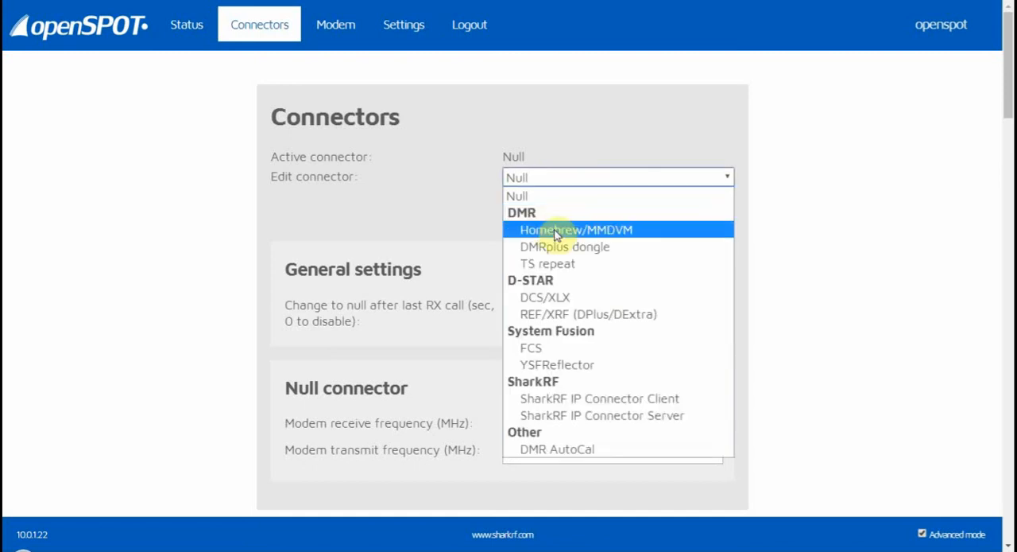
{"action": "left_click", "coordinate": [575, 230]}
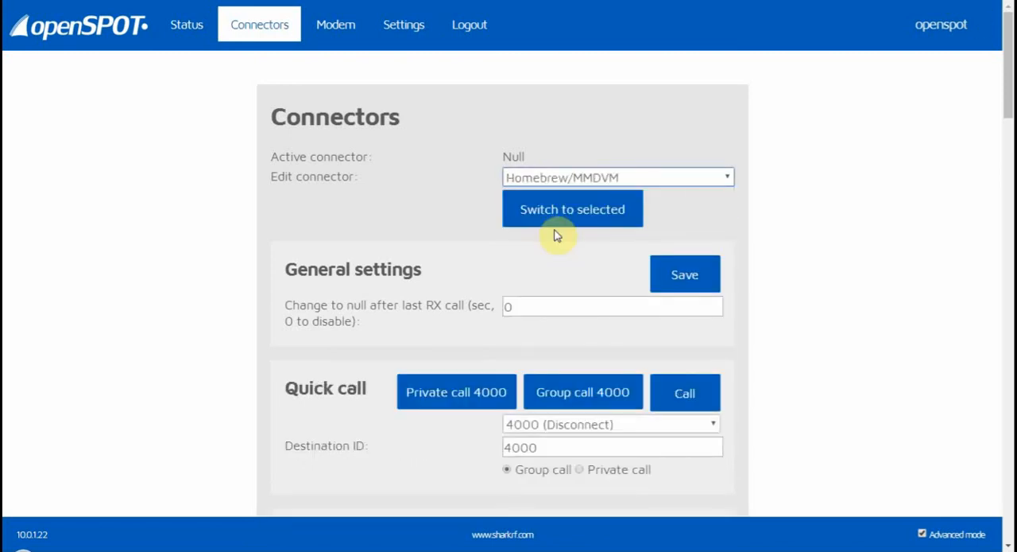
{"action": "mouse_move", "coordinate": [556, 220]}
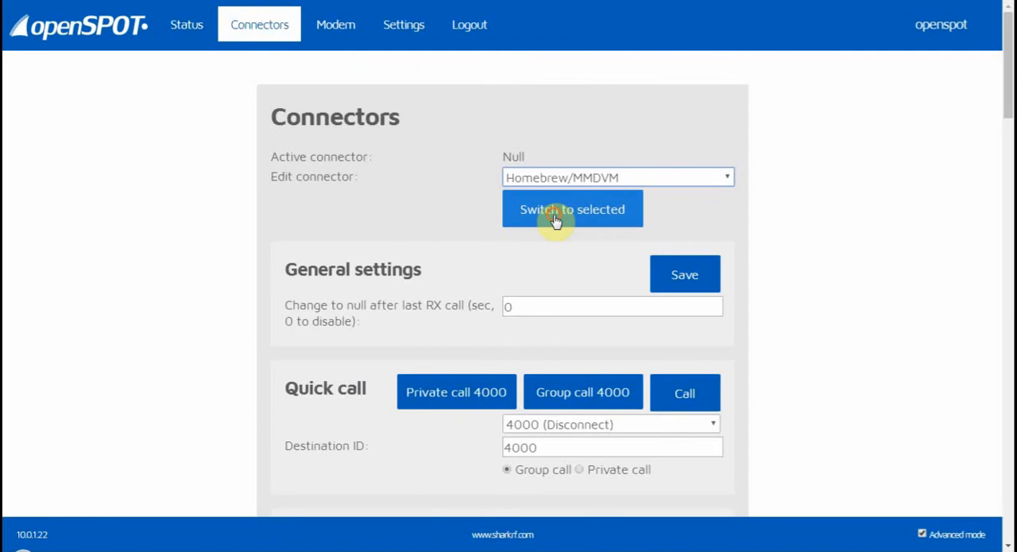
{"action": "left_click", "coordinate": [572, 208]}
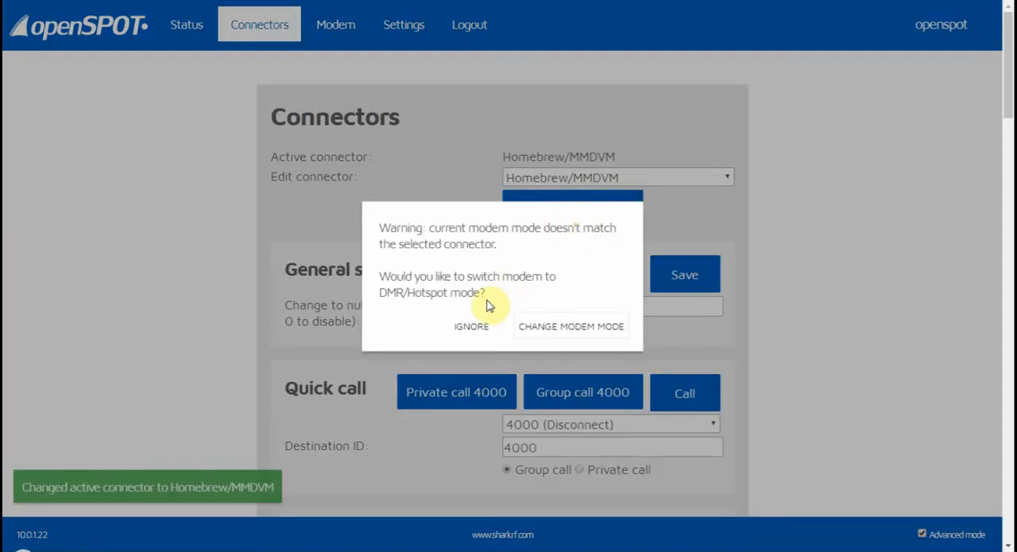
Dismiss the mode-mismatch warning and enter 441.100000 MHz for receive and transmit frequencies
{"action": "left_click", "coordinate": [471, 325]}
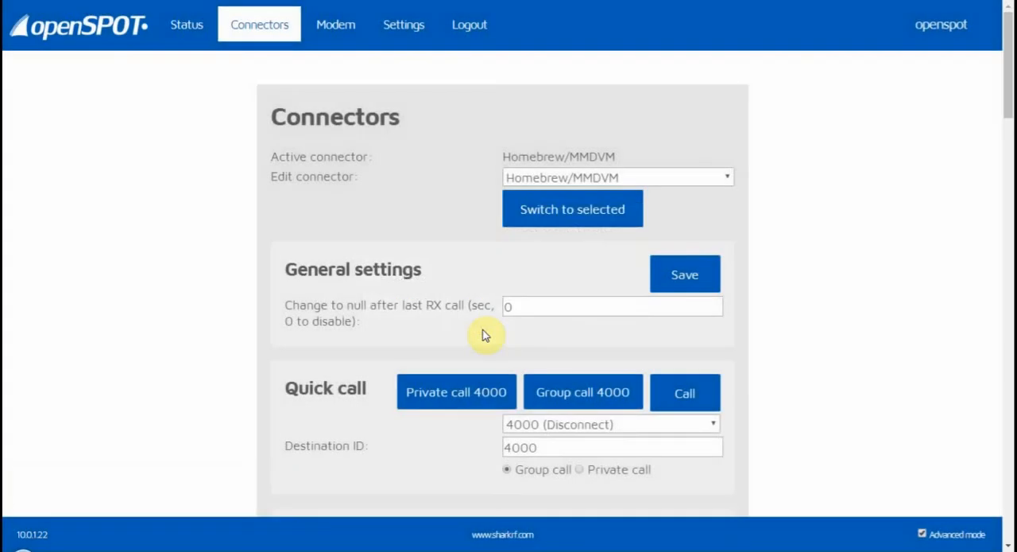
{"action": "scroll", "scroll_direction": "down", "scroll_amount": 3}
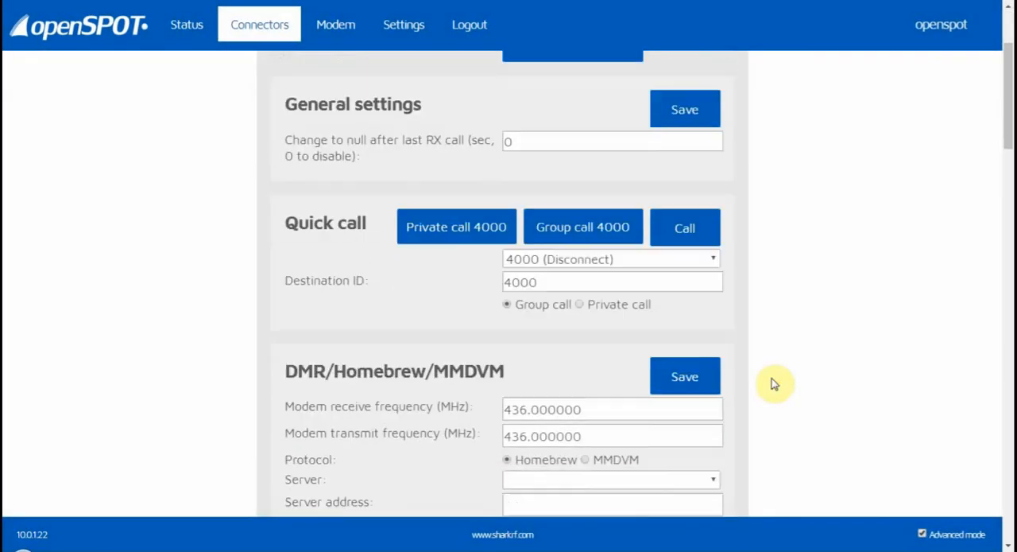
{"action": "scroll", "scroll_direction": "down", "scroll_amount": 3}
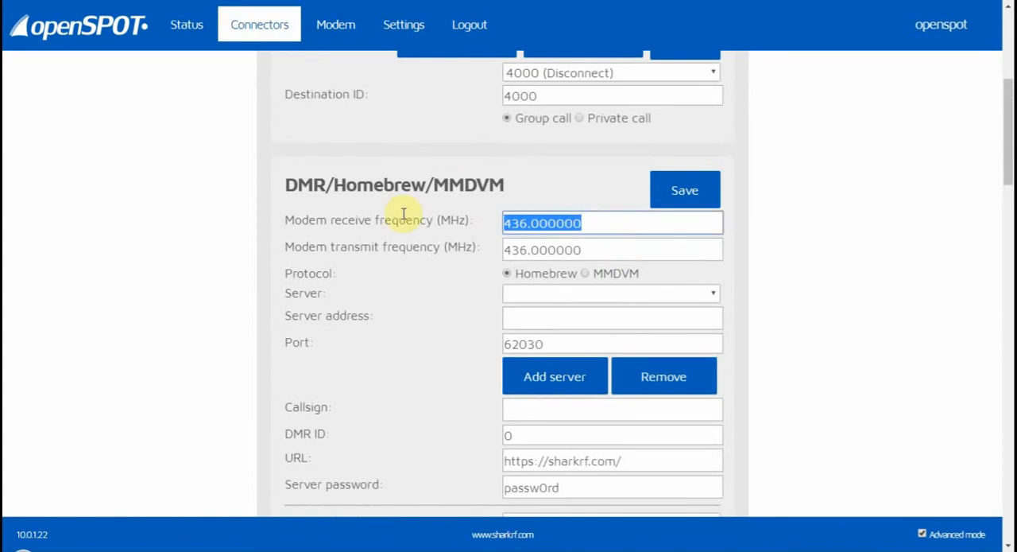
{"action": "type", "text": "44"}
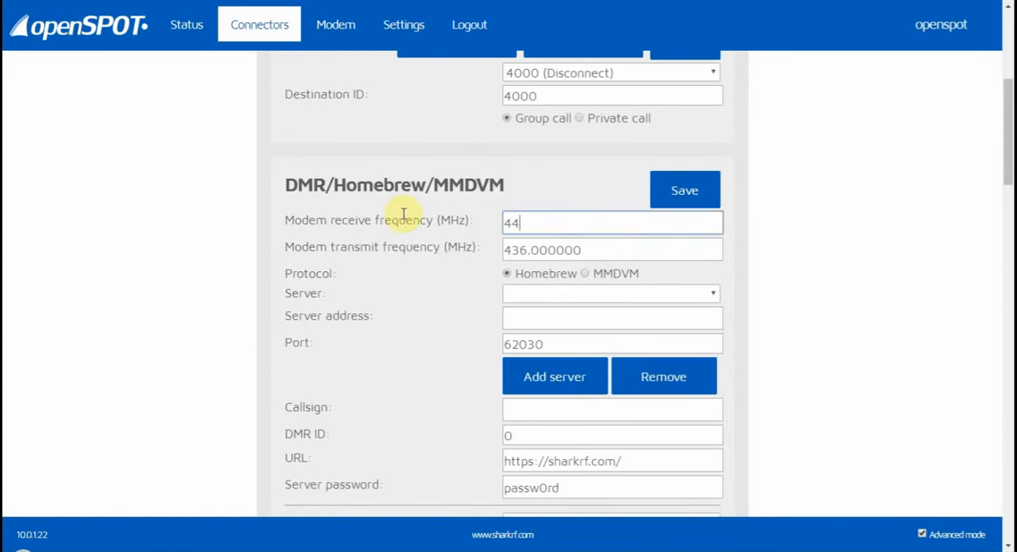
{"action": "type", "text": "1"}
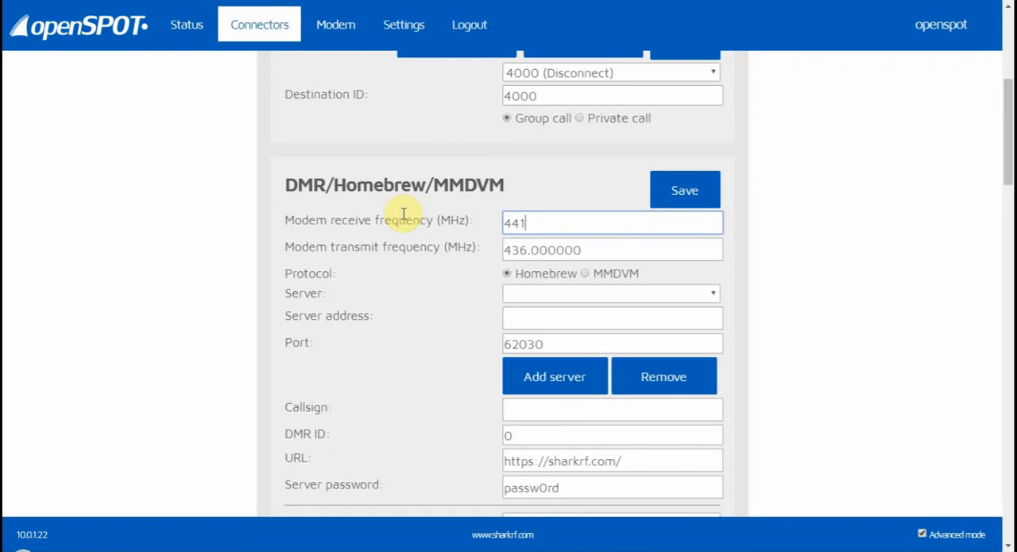
{"action": "type", "text": ".100000"}
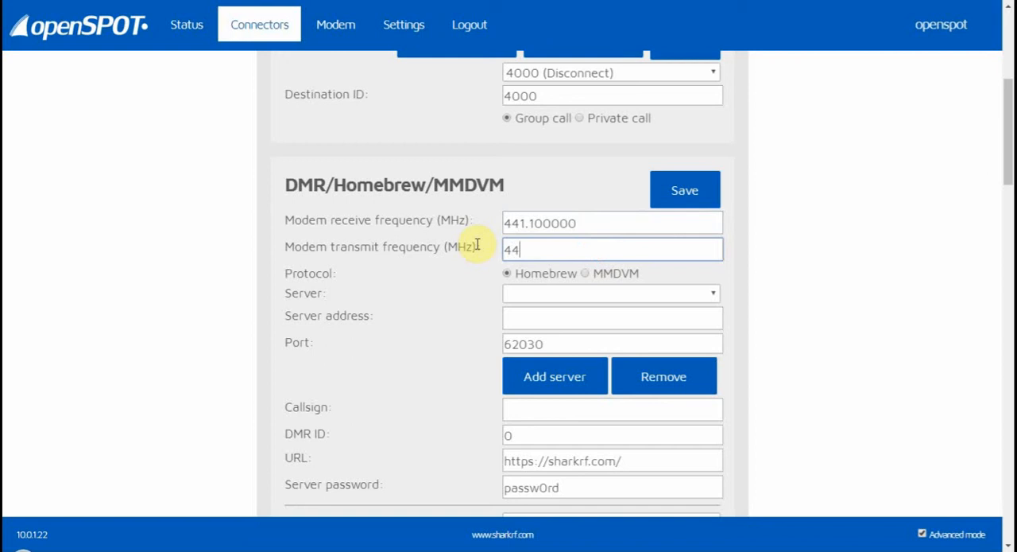
{"action": "type", "text": "1."}
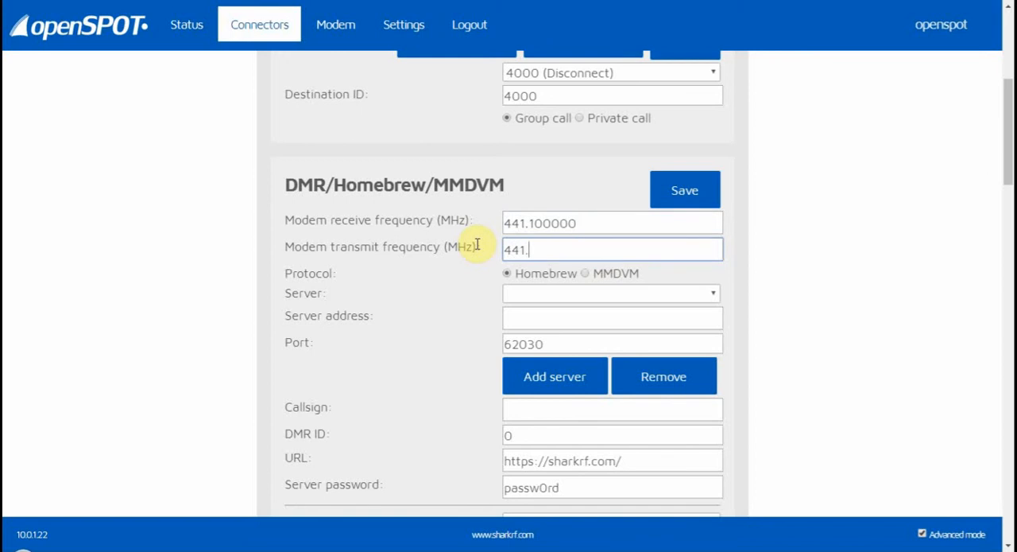
{"action": "type", "text": "1000"}
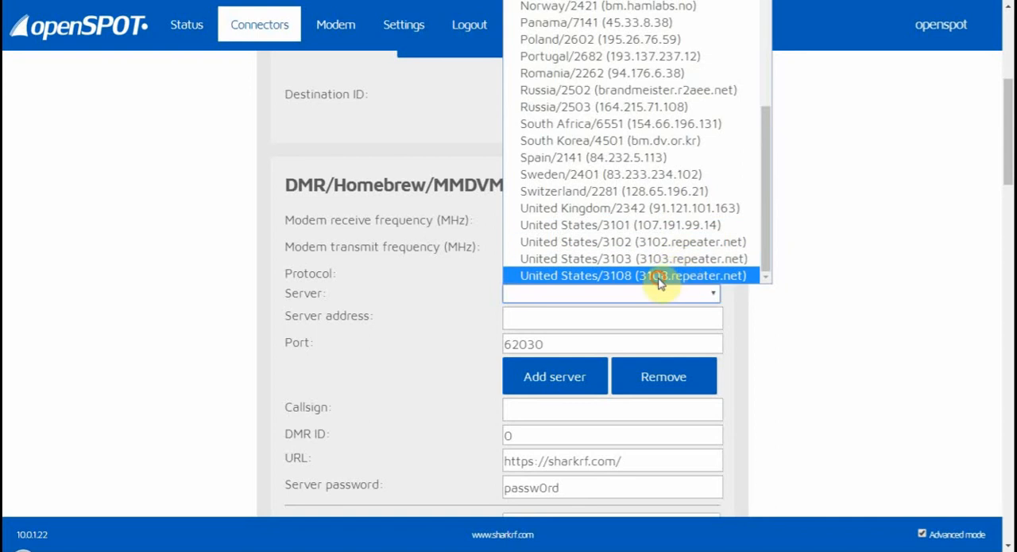
{"action": "left_click", "coordinate": [620, 275]}
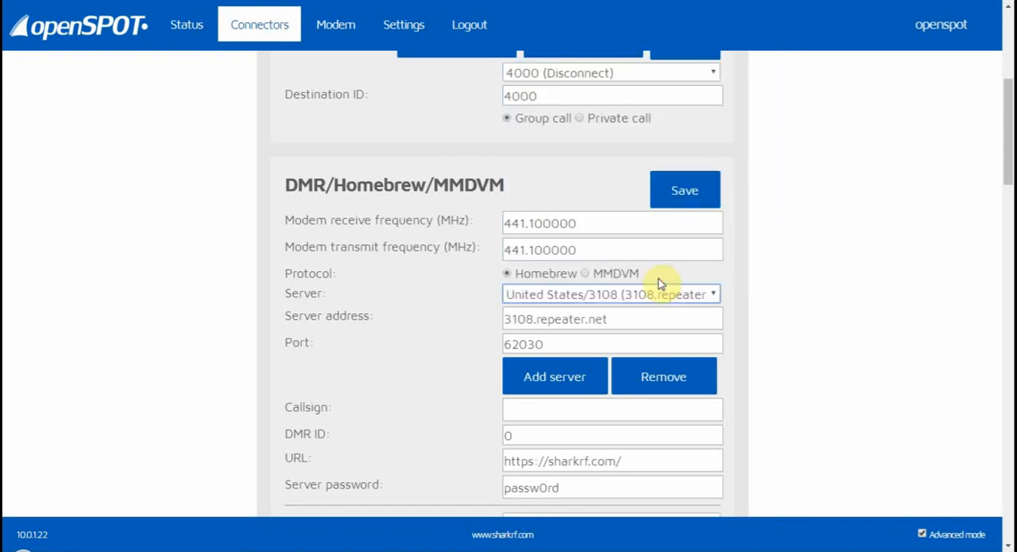
{"action": "mouse_move", "coordinate": [442, 318]}
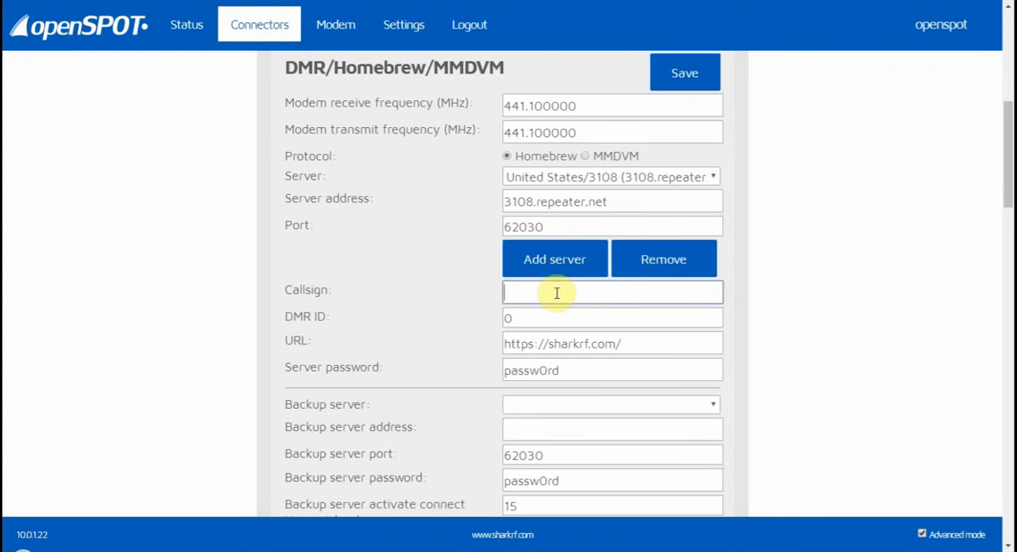
{"action": "type", "text": "K4KNJ"}
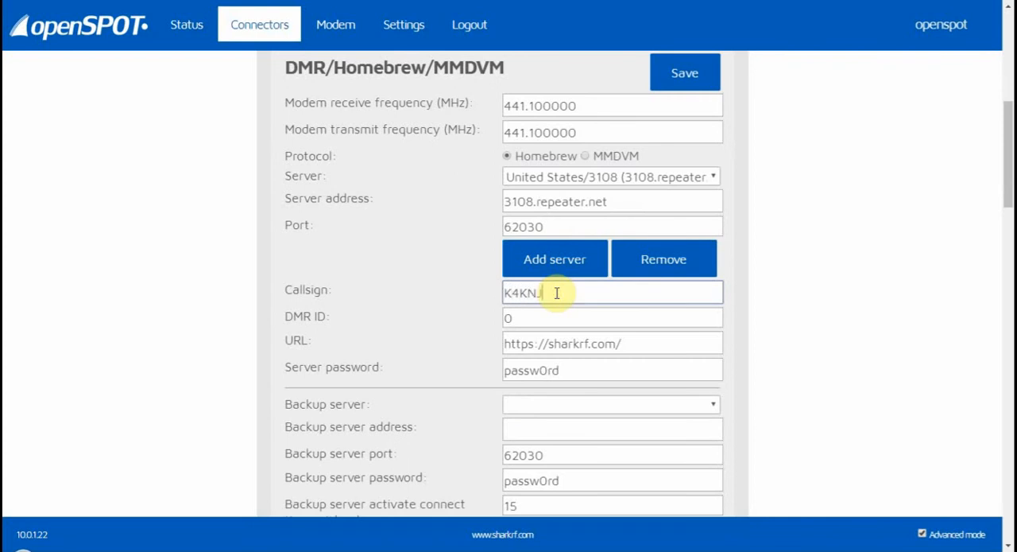
{"action": "left_click", "coordinate": [612, 317]}
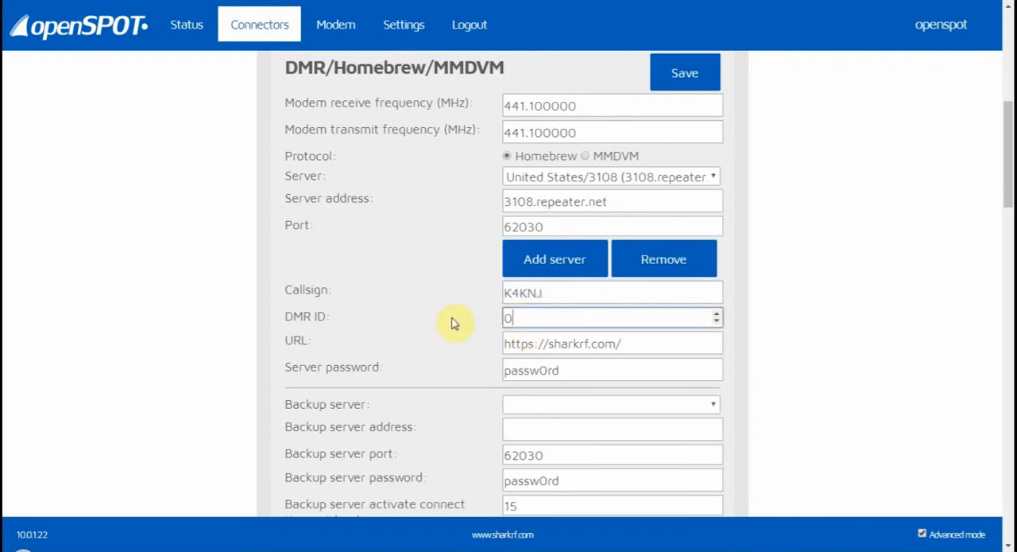
{"action": "type", "text": "3145"}
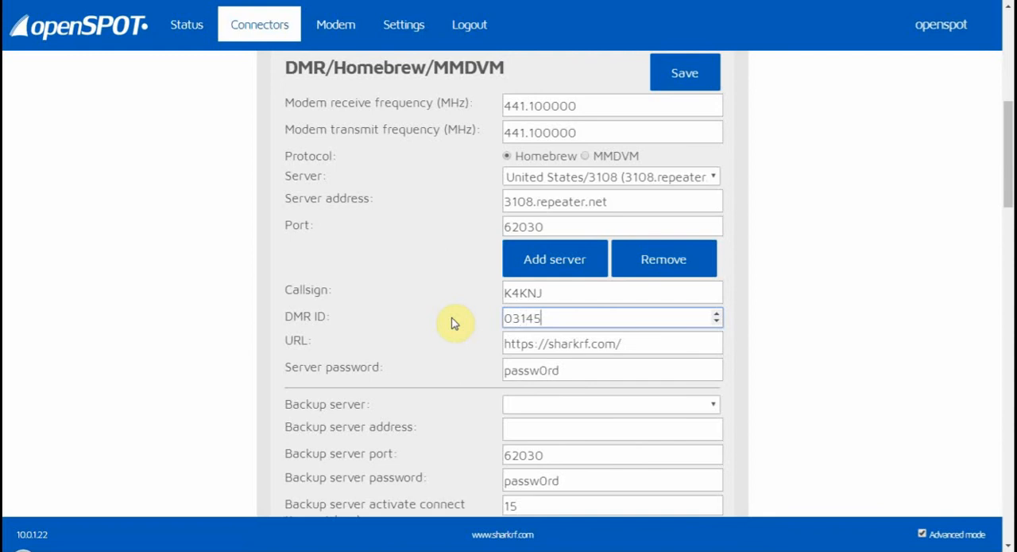
{"action": "type", "text": "99"}
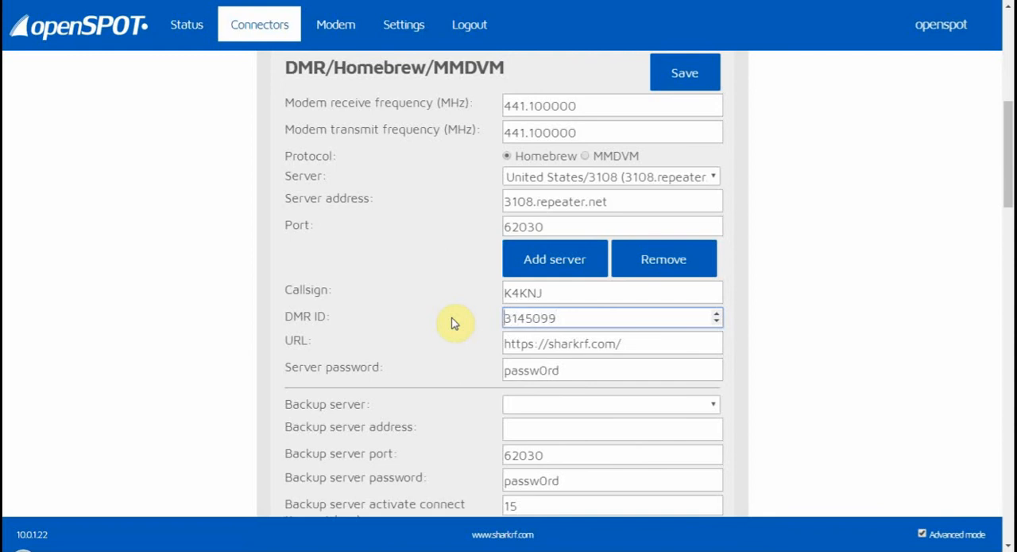
{"action": "left_click", "coordinate": [612, 369]}
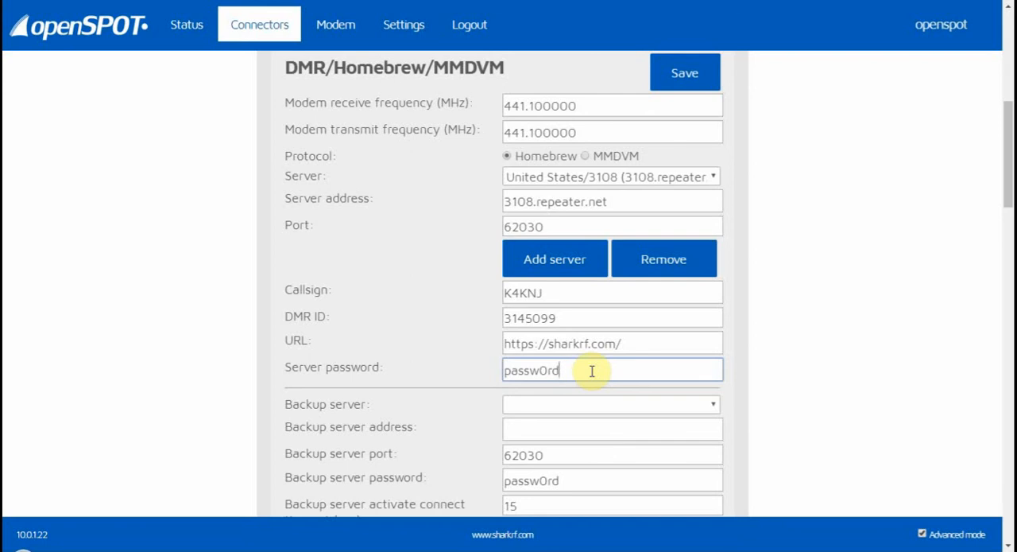
{"action": "mouse_move", "coordinate": [453, 380]}
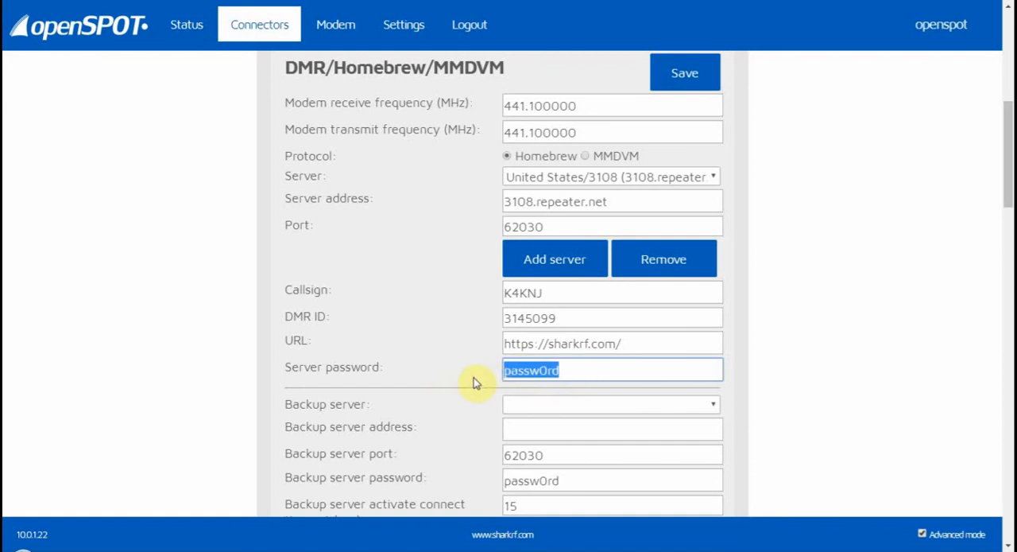
Save the DMR/Homebrew/MMDVM section, reloading the page
{"action": "scroll", "scroll_direction": "up", "scroll_amount": 3}
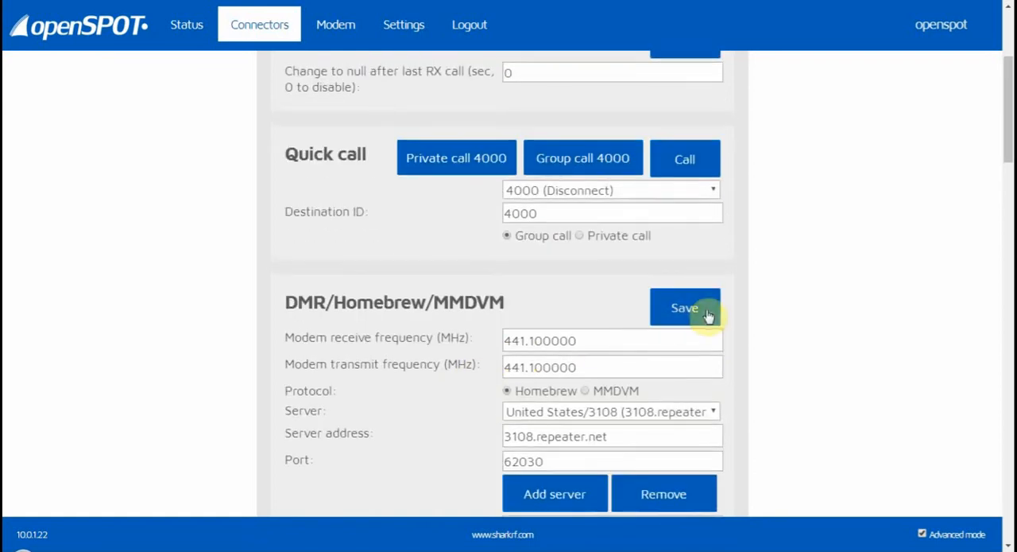
{"action": "left_click", "coordinate": [684, 308]}
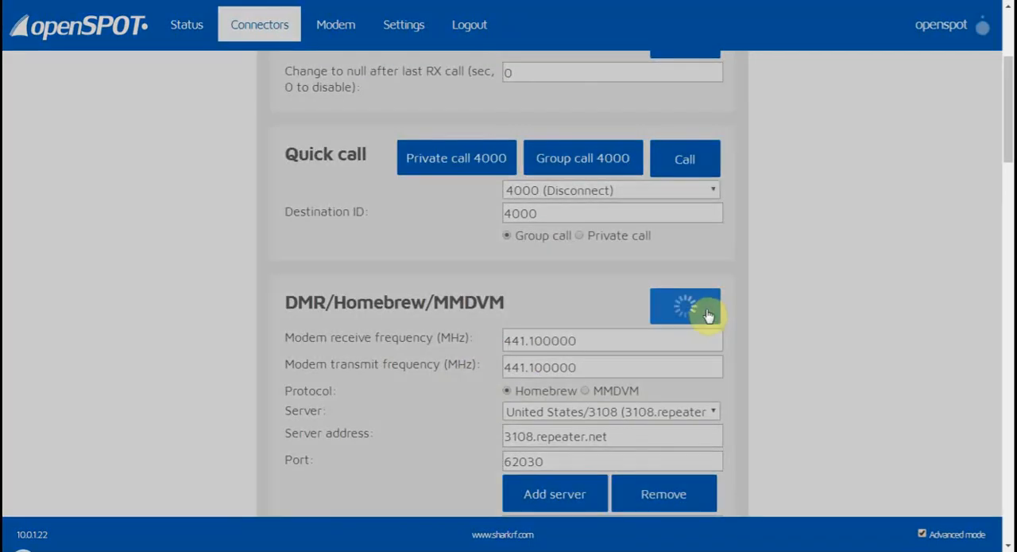
{"action": "left_click", "coordinate": [684, 308]}
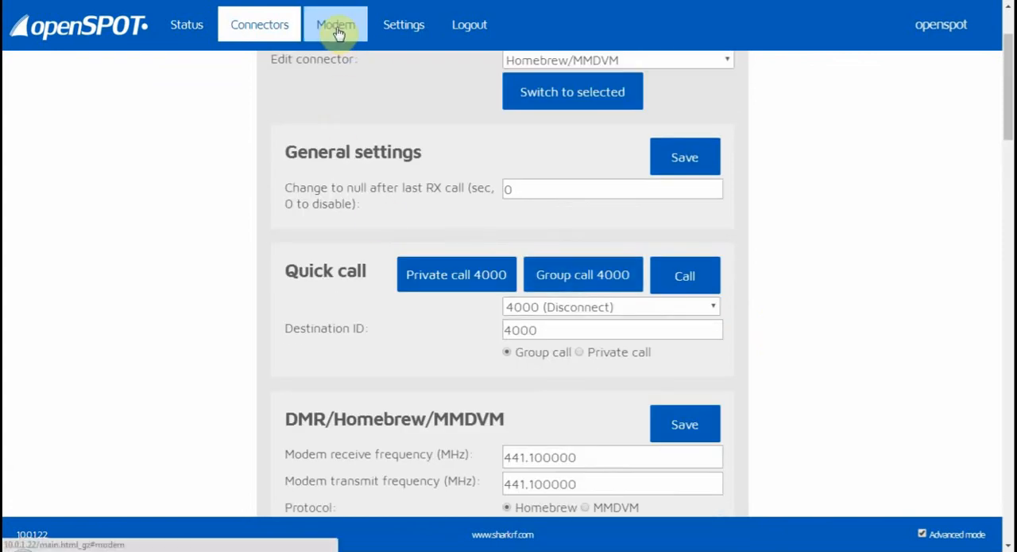
On the Modem tab, choose DMR Hotspot mode with Mode D demodulation
{"action": "left_click", "coordinate": [335, 25]}
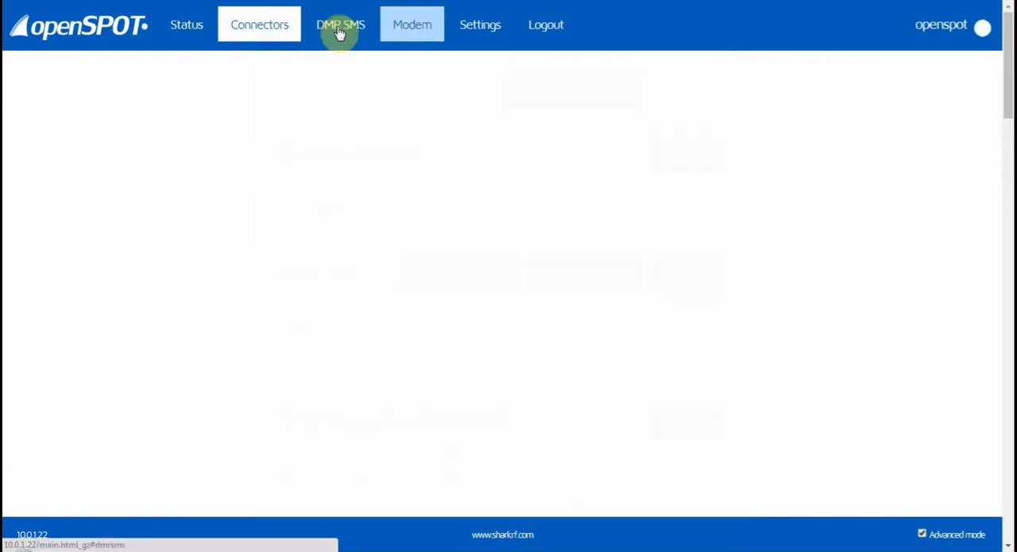
{"action": "left_click", "coordinate": [412, 25]}
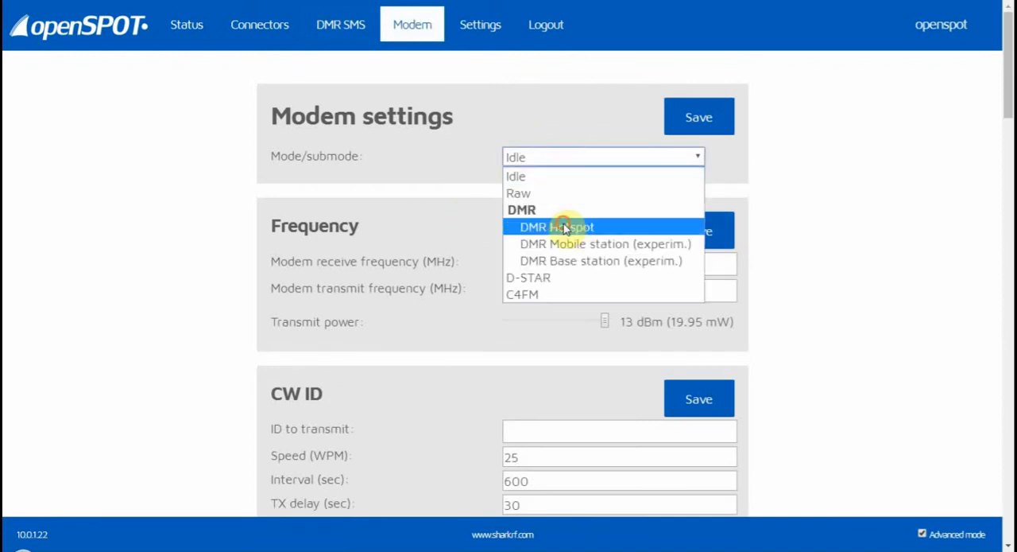
{"action": "left_click", "coordinate": [556, 226]}
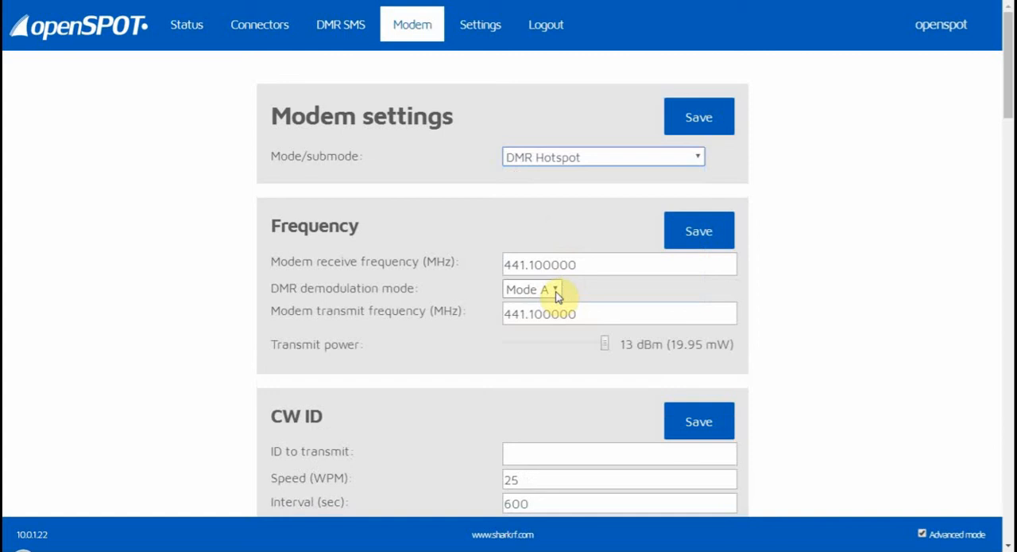
{"action": "left_click", "coordinate": [533, 289]}
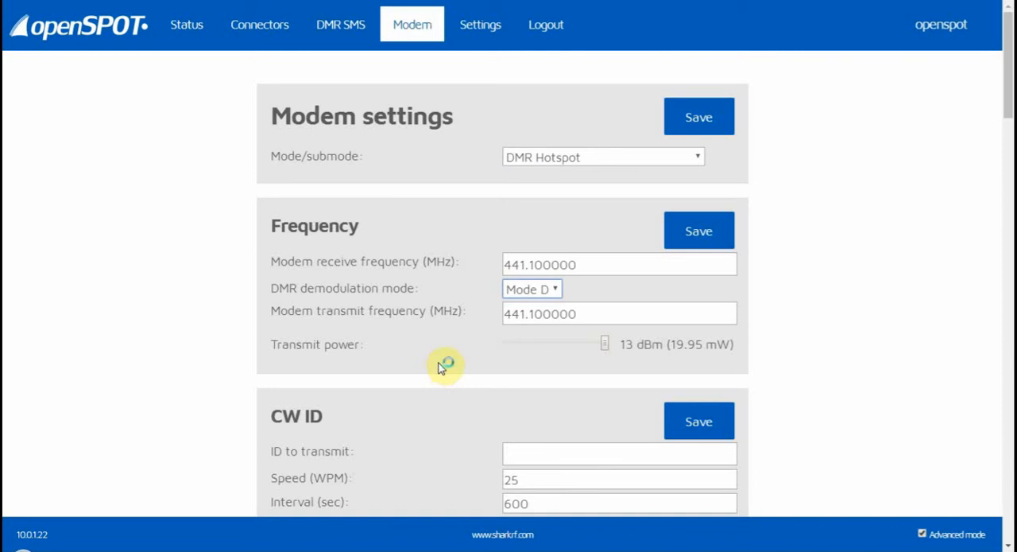
{"action": "scroll", "scroll_direction": "down", "scroll_amount": 3}
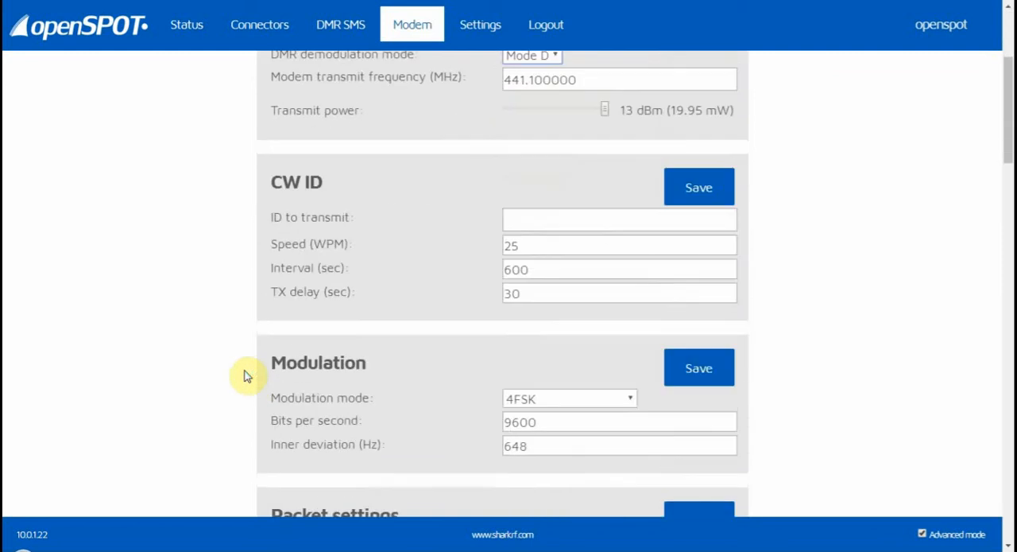
{"action": "scroll", "scroll_direction": "down", "scroll_amount": 3}
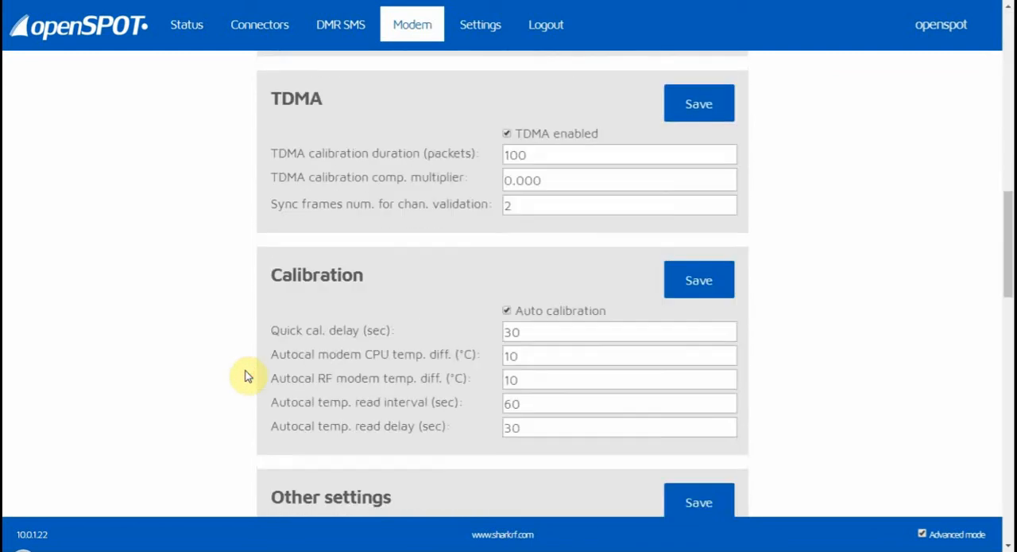
{"action": "scroll", "scroll_direction": "up", "scroll_amount": 3}
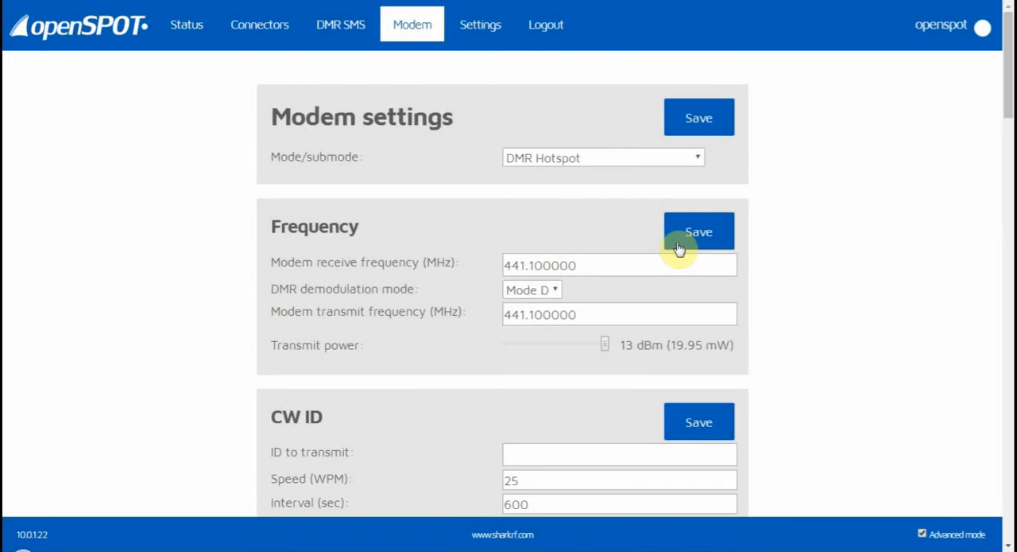
Save the frequency and modem mode settings, reinitialising the modem as DMR Hotspot
{"action": "left_click", "coordinate": [699, 232]}
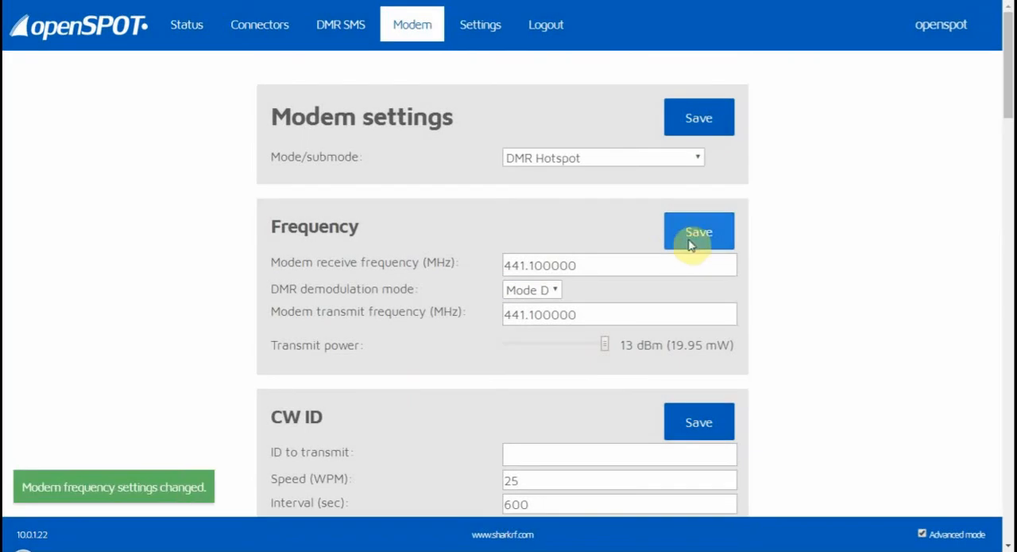
{"action": "left_click", "coordinate": [699, 117]}
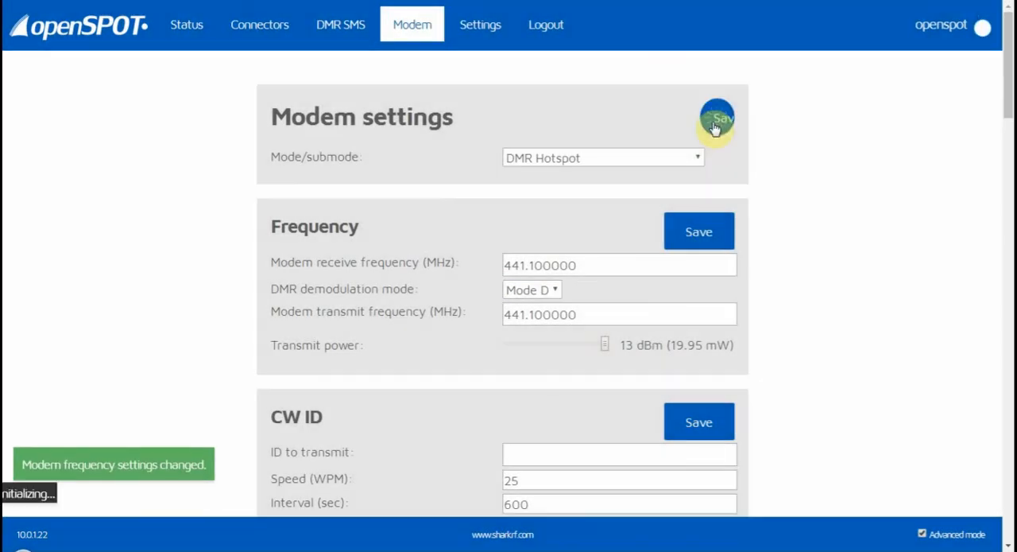
{"action": "left_click", "coordinate": [699, 117]}
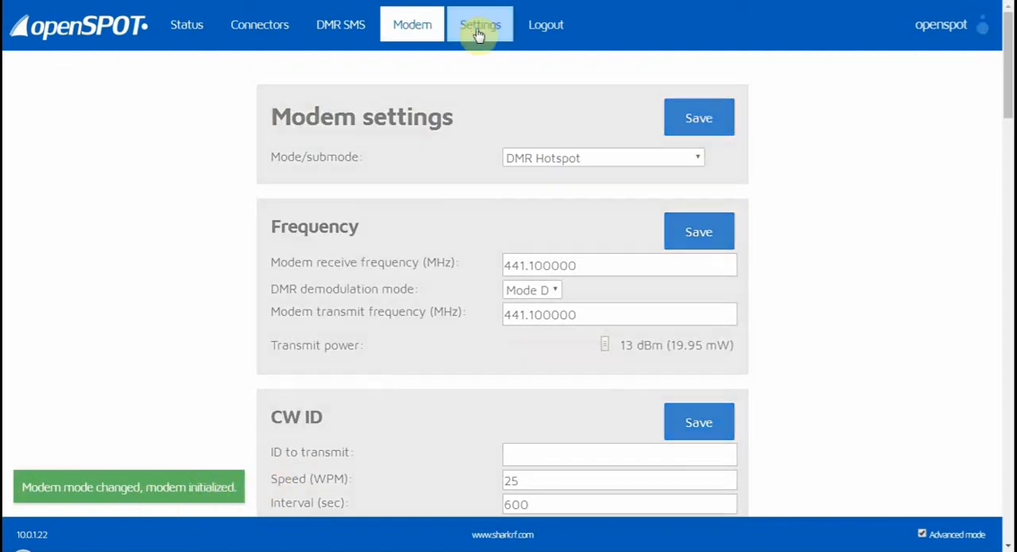
{"action": "left_click", "coordinate": [480, 25]}
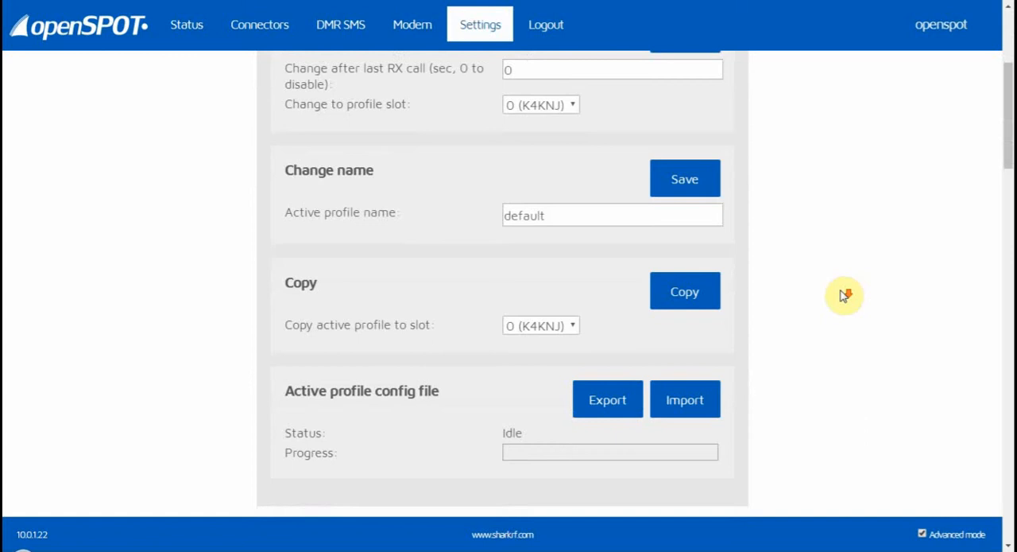
{"action": "scroll", "scroll_direction": "up", "scroll_amount": 3}
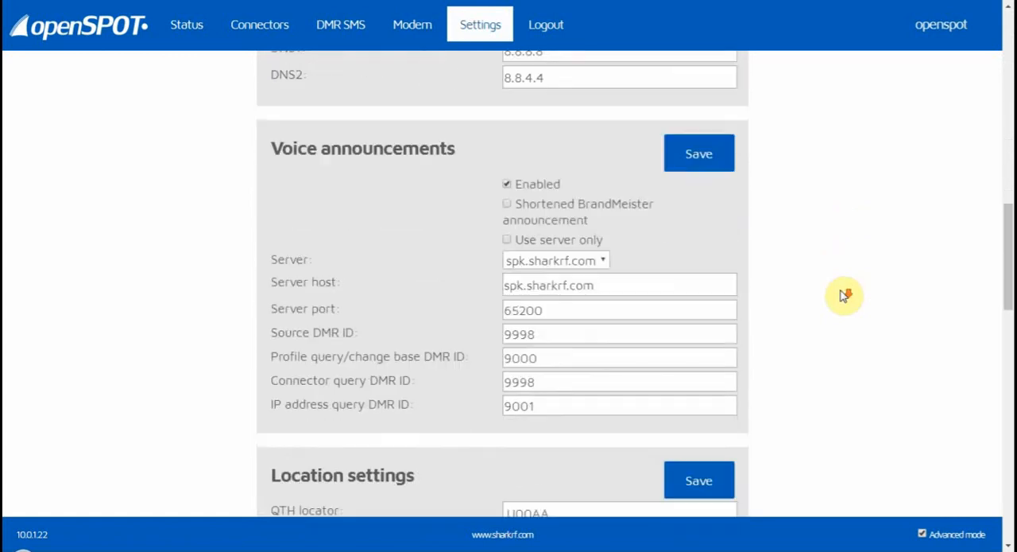
{"action": "scroll", "scroll_direction": "down", "scroll_amount": 3}
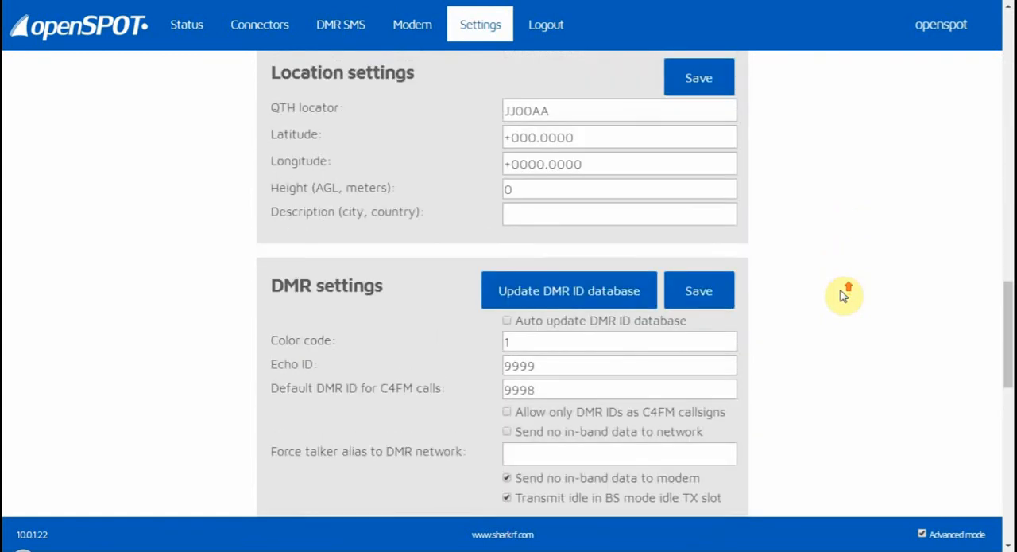
{"action": "scroll", "scroll_direction": "up", "scroll_amount": 3}
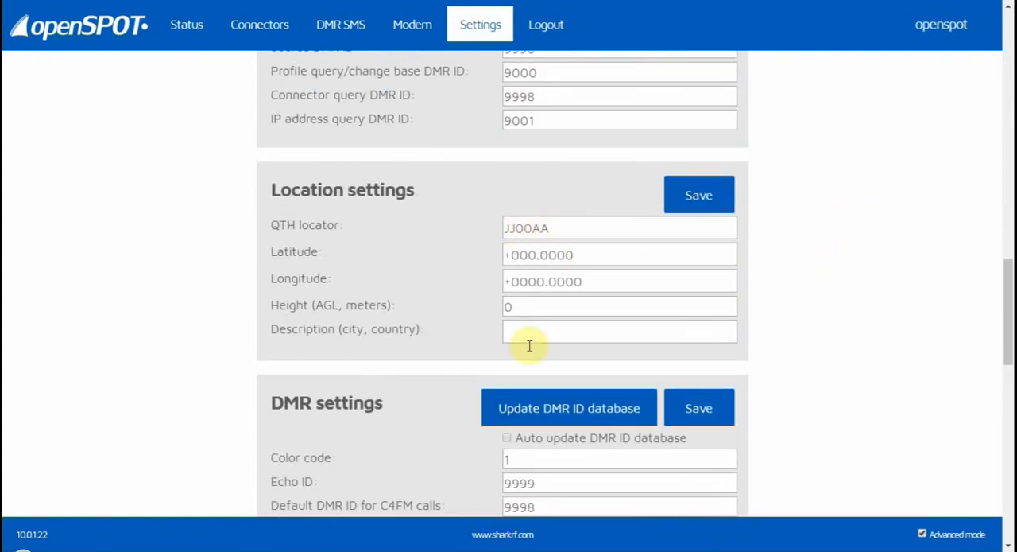
{"action": "scroll", "scroll_direction": "down", "scroll_amount": 3}
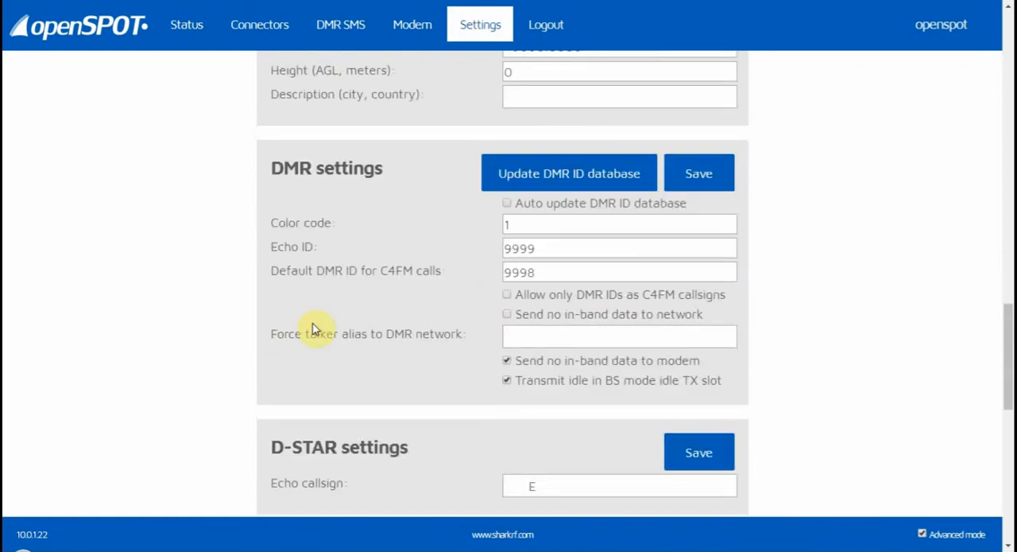
{"action": "scroll", "scroll_direction": "down", "scroll_amount": 3}
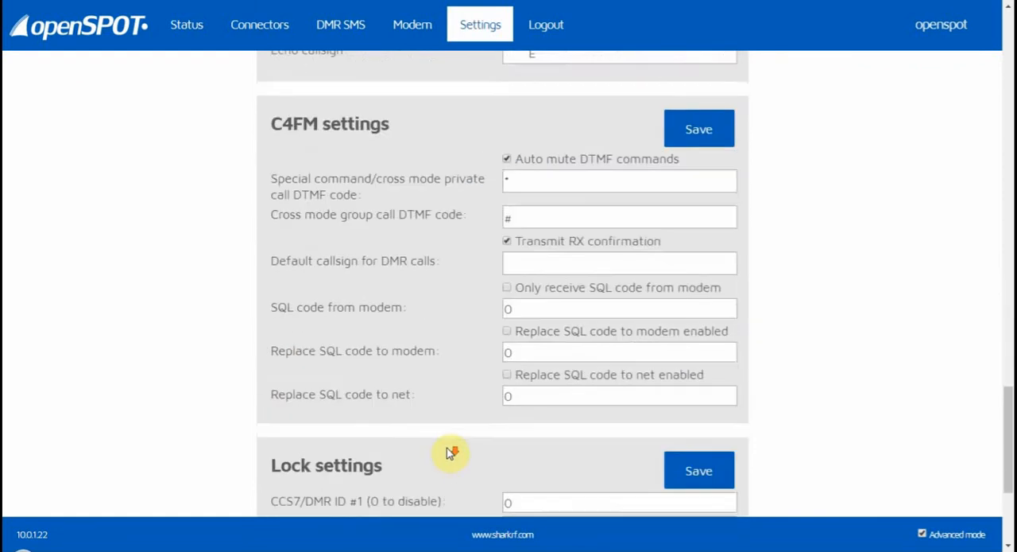
{"action": "scroll", "scroll_direction": "up", "scroll_amount": 3}
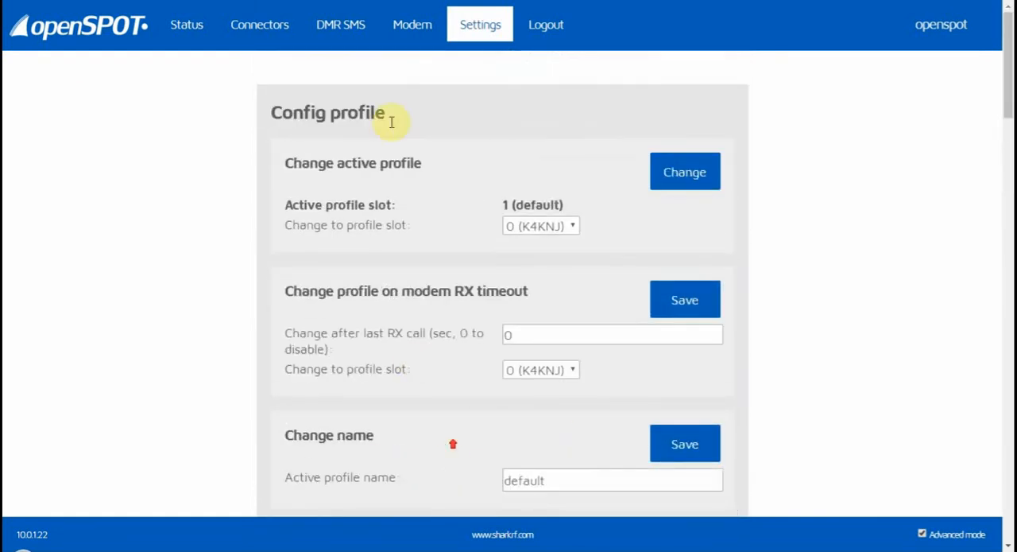
{"action": "left_click", "coordinate": [187, 24]}
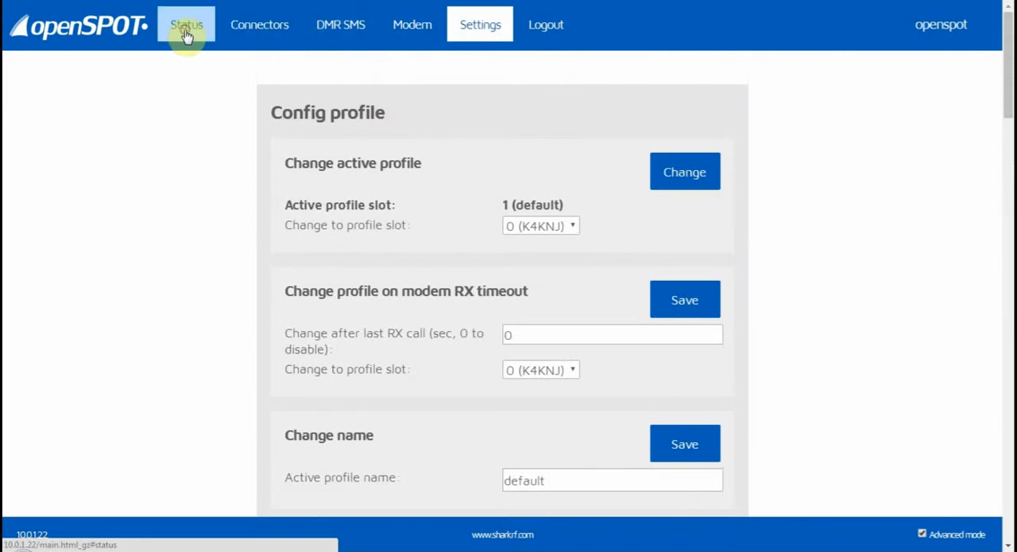
Watch the status page reach standby with static talkgroups 3145, 31419 and 31459
{"action": "left_click", "coordinate": [186, 25]}
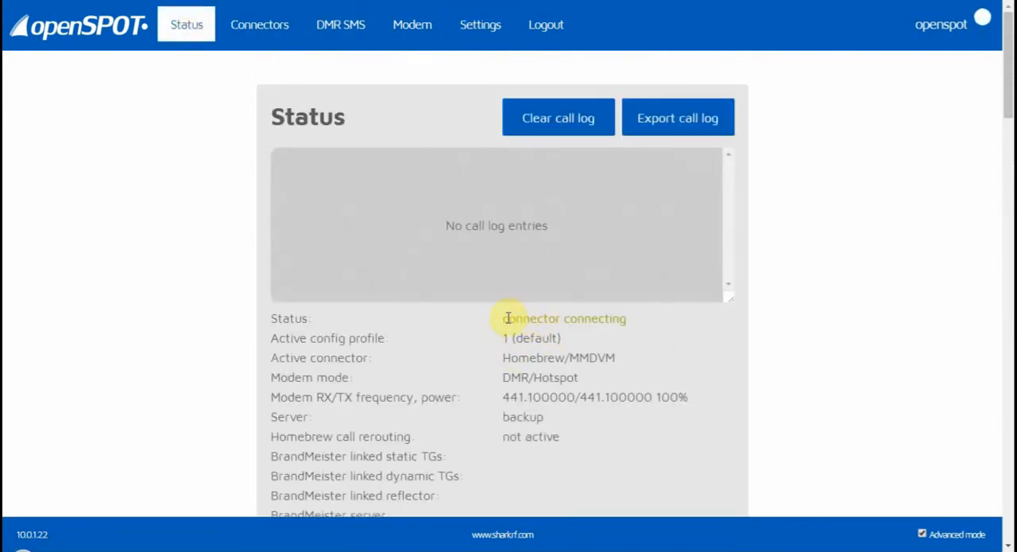
{"action": "mouse_move", "coordinate": [640, 318]}
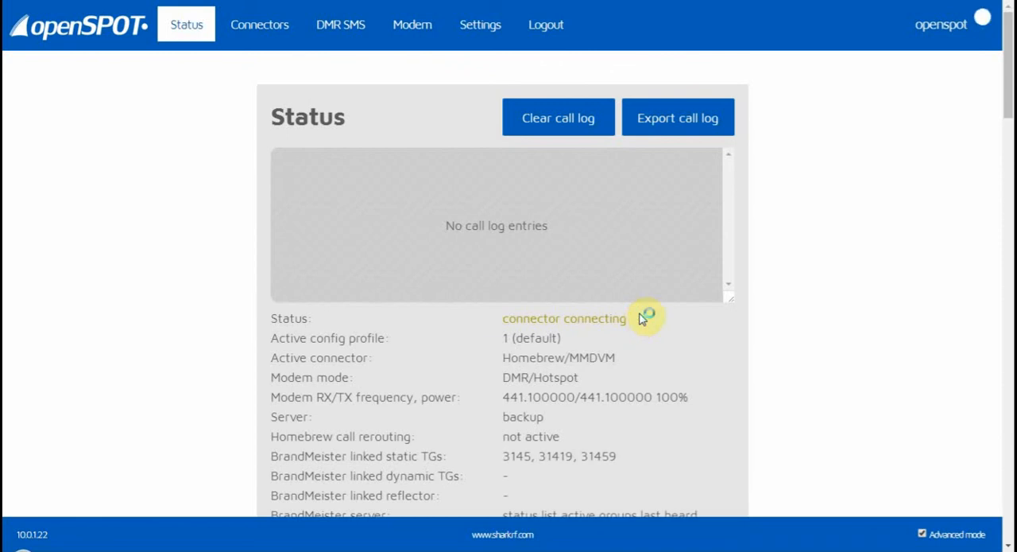
{"action": "mouse_move", "coordinate": [592, 308]}
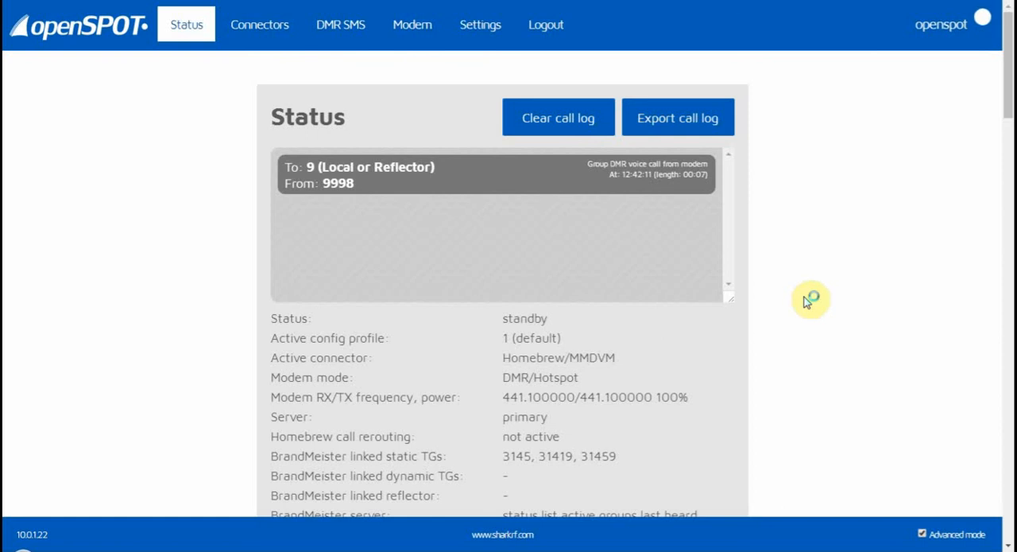
{"action": "mouse_move", "coordinate": [807, 302]}
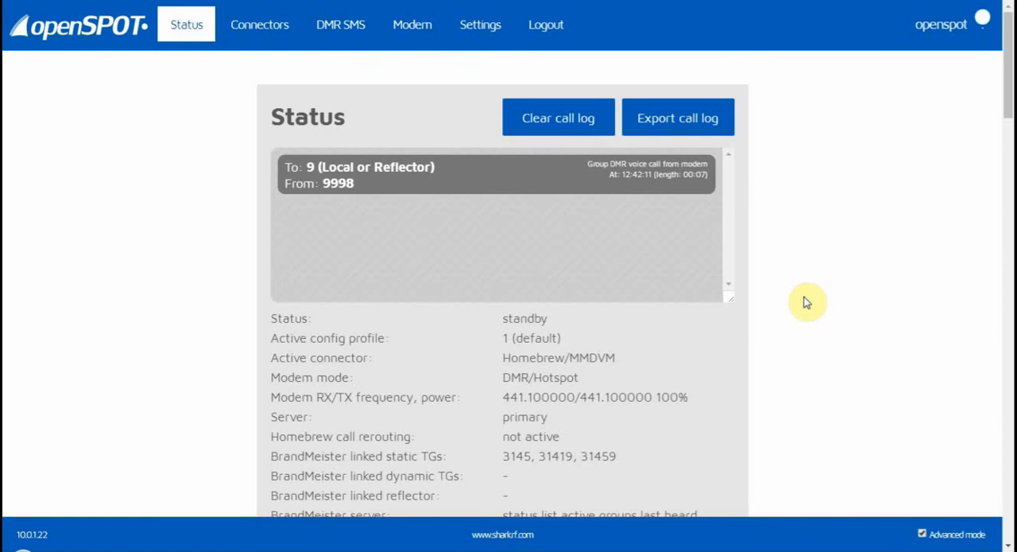
{"action": "mouse_move", "coordinate": [820, 298]}
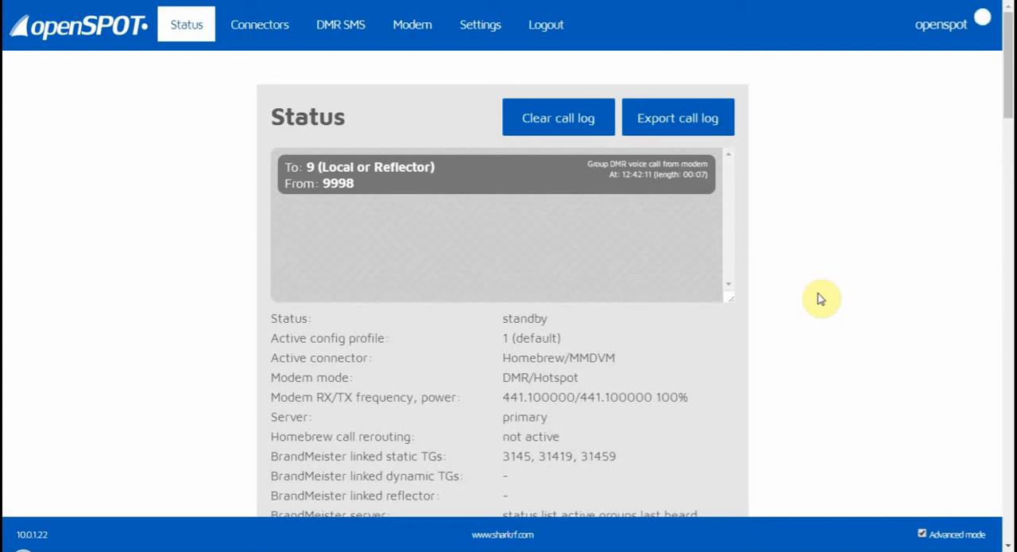
{"action": "mouse_move", "coordinate": [490, 309]}
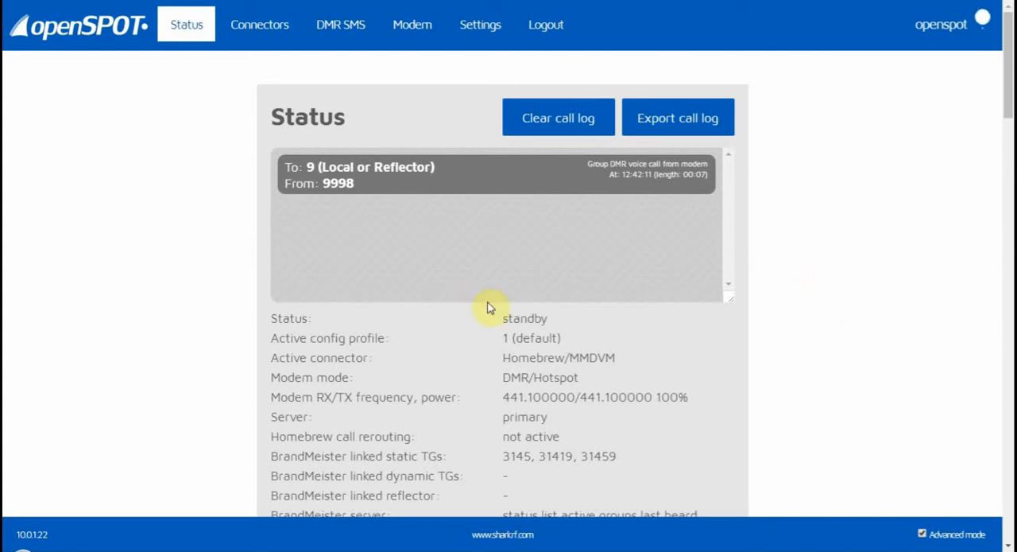
{"action": "double_click", "coordinate": [524, 318]}
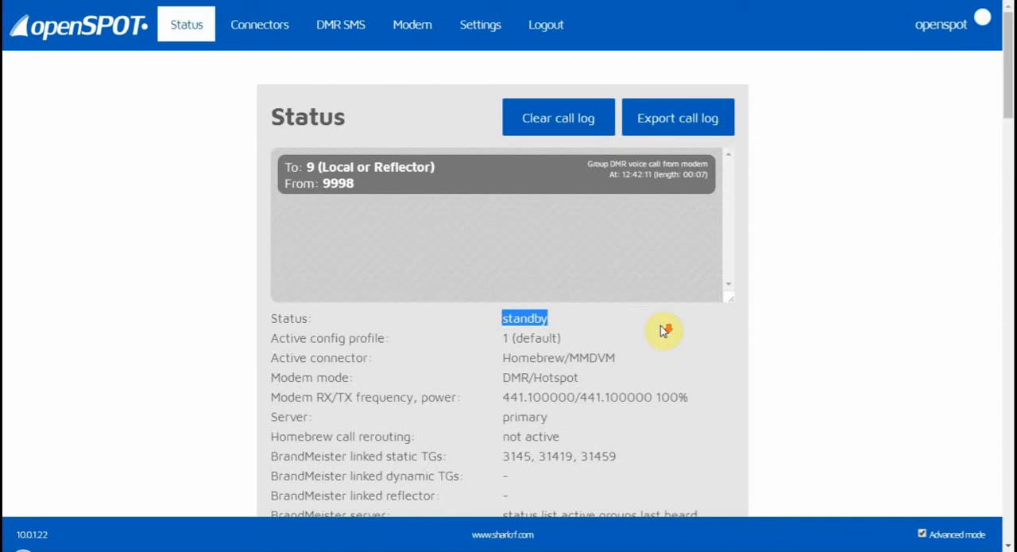
{"action": "scroll", "scroll_direction": "down", "scroll_amount": 3}
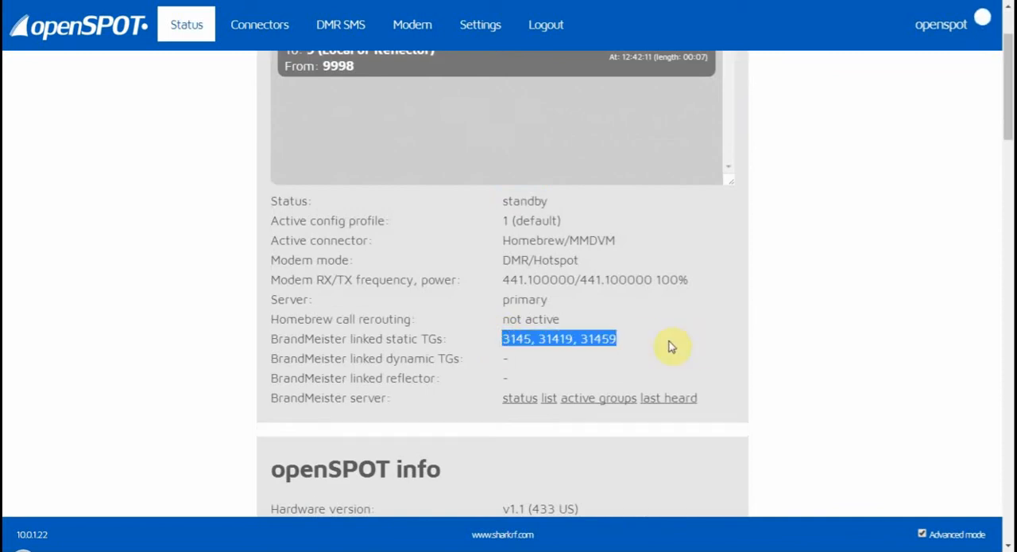
{"action": "mouse_move", "coordinate": [689, 352]}
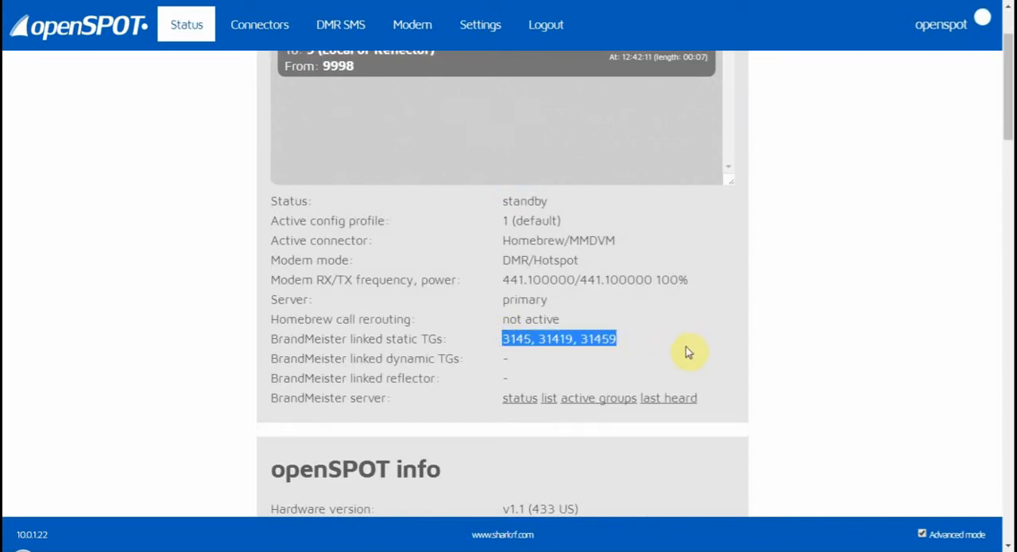
{"action": "scroll", "scroll_direction": "up", "scroll_amount": 3}
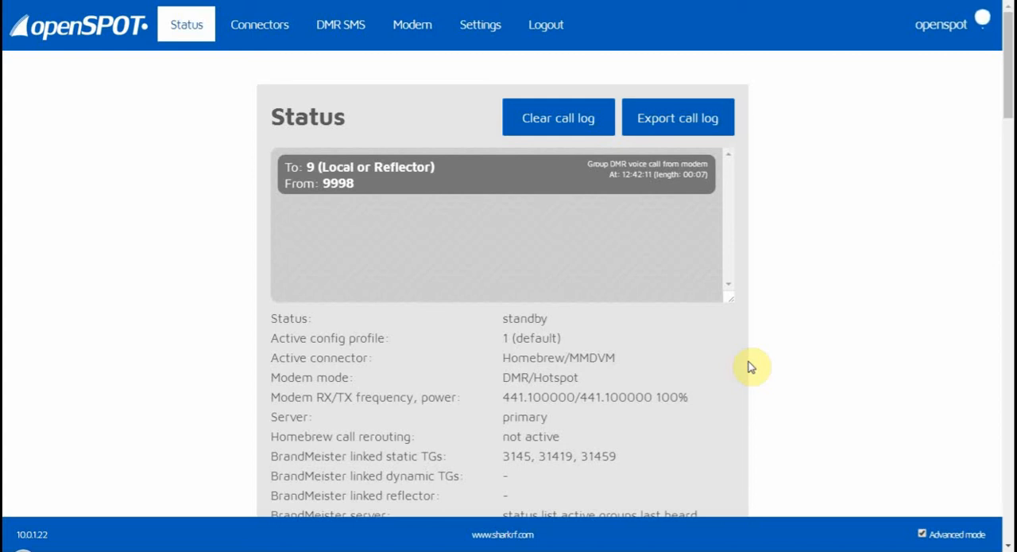
{"action": "mouse_move", "coordinate": [336, 305]}
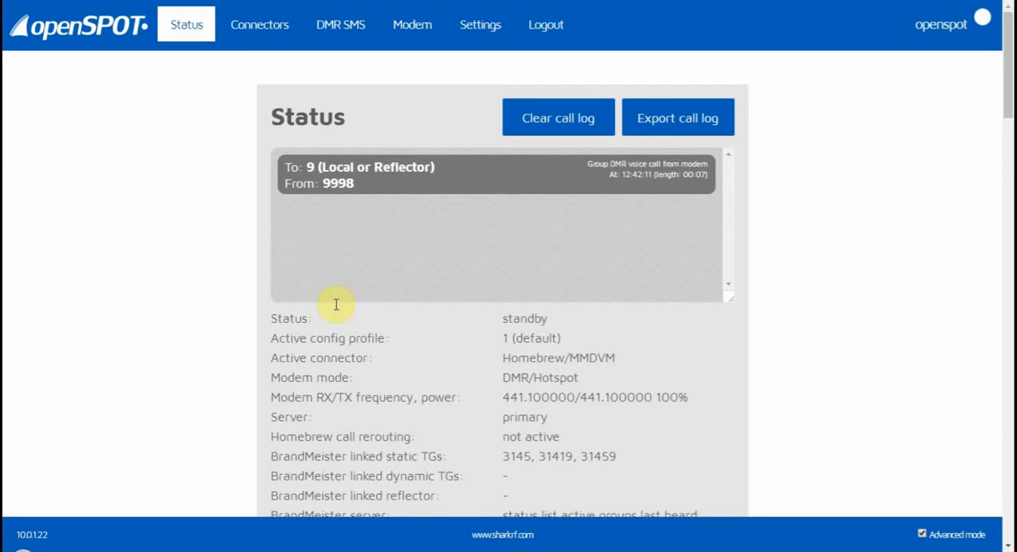
{"action": "mouse_move", "coordinate": [392, 231]}
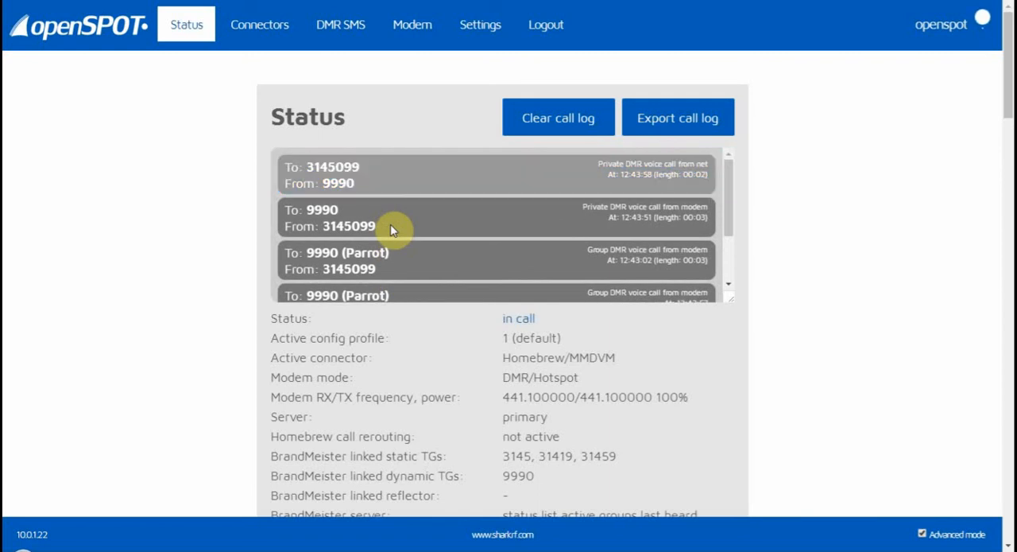
{"action": "mouse_move", "coordinate": [565, 271]}
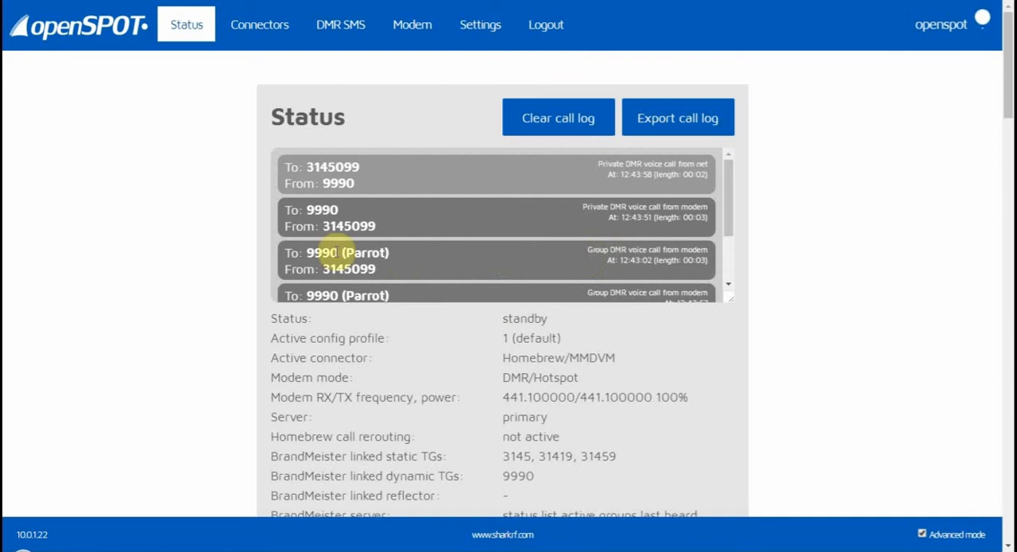
{"action": "mouse_move", "coordinate": [635, 258]}
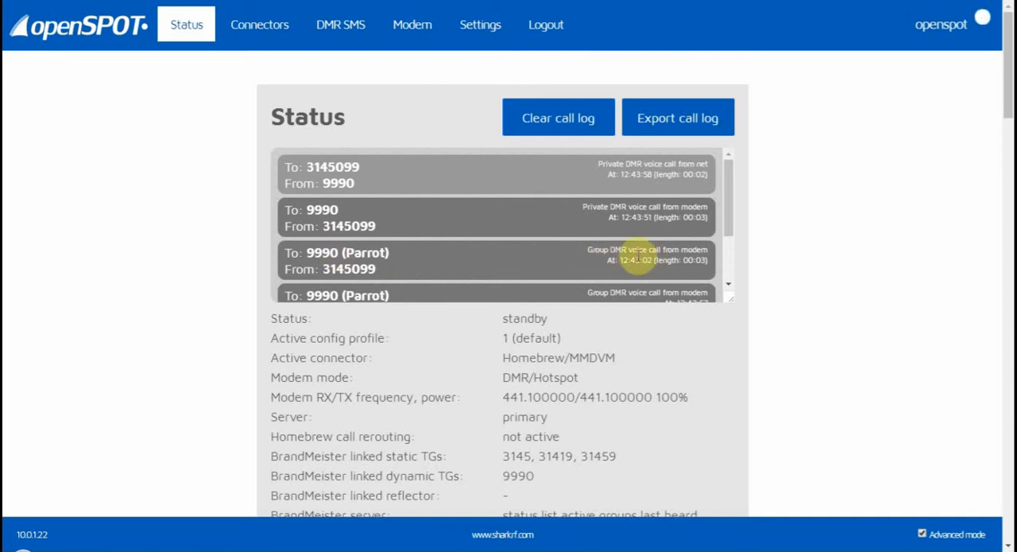
{"action": "mouse_move", "coordinate": [592, 206]}
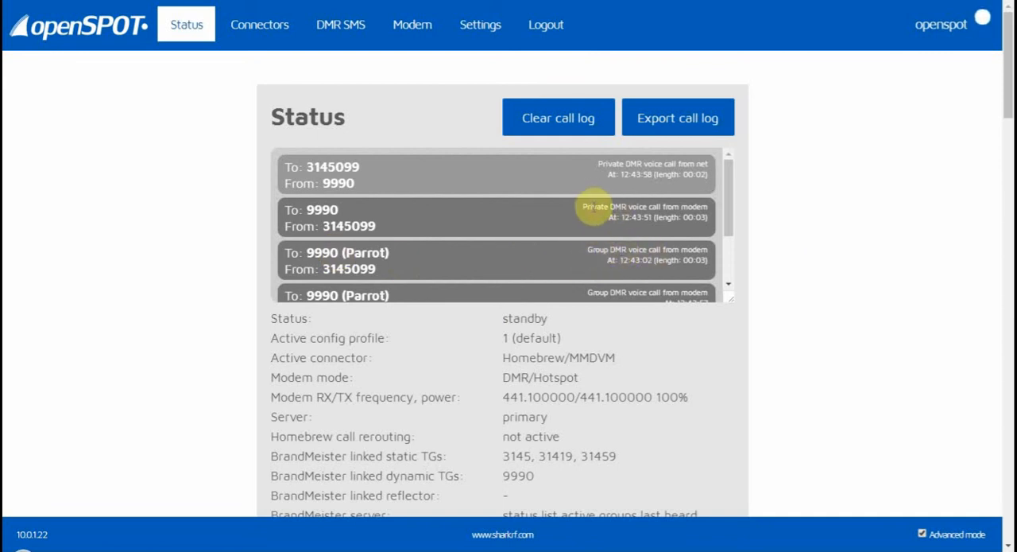
{"action": "mouse_move", "coordinate": [519, 227]}
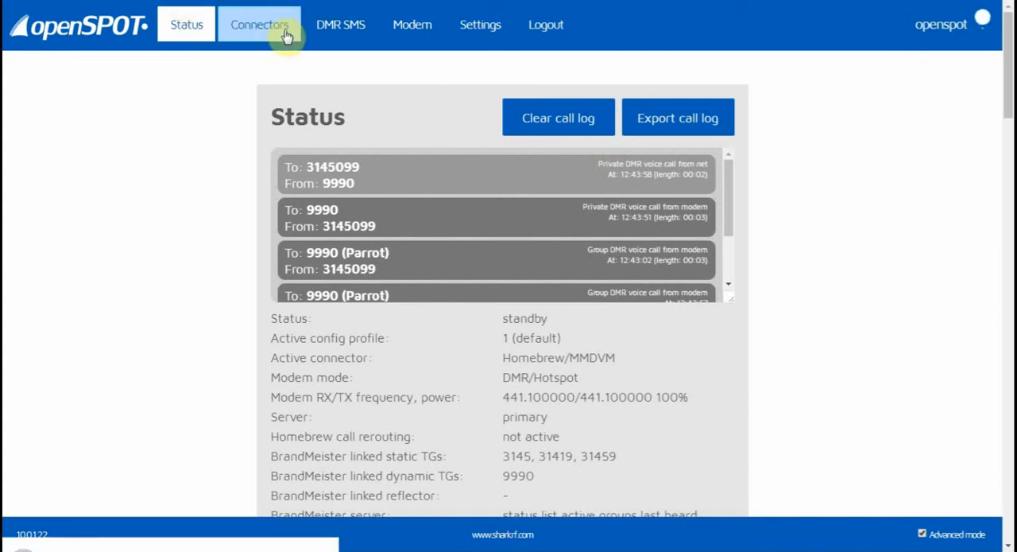
{"action": "mouse_move", "coordinate": [505, 233]}
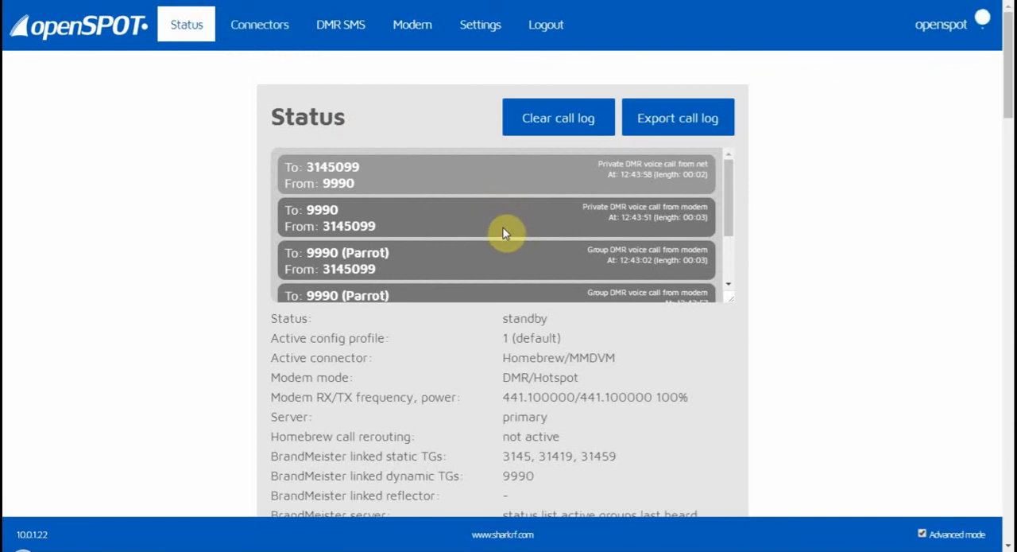
{"action": "mouse_move", "coordinate": [499, 237]}
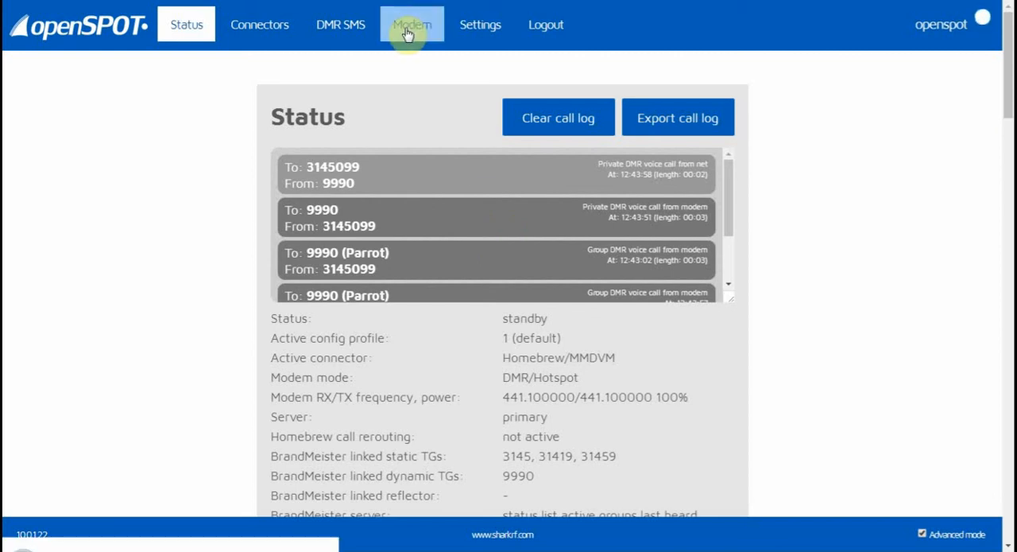
Confirm the modem shows DMR Hotspot in Mode D, then go to the DMR SMS chat
{"action": "left_click", "coordinate": [411, 25]}
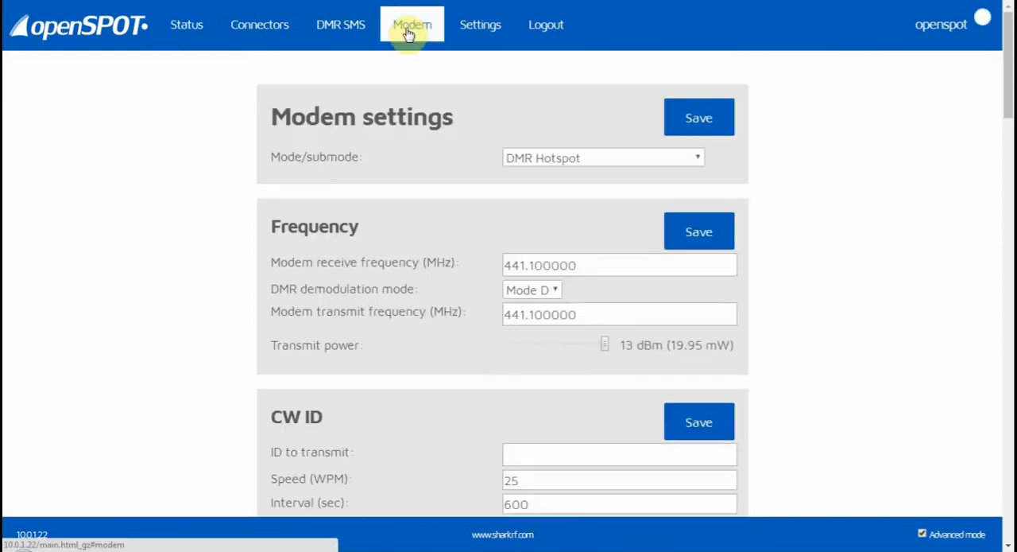
{"action": "scroll", "scroll_direction": "down", "scroll_amount": 3}
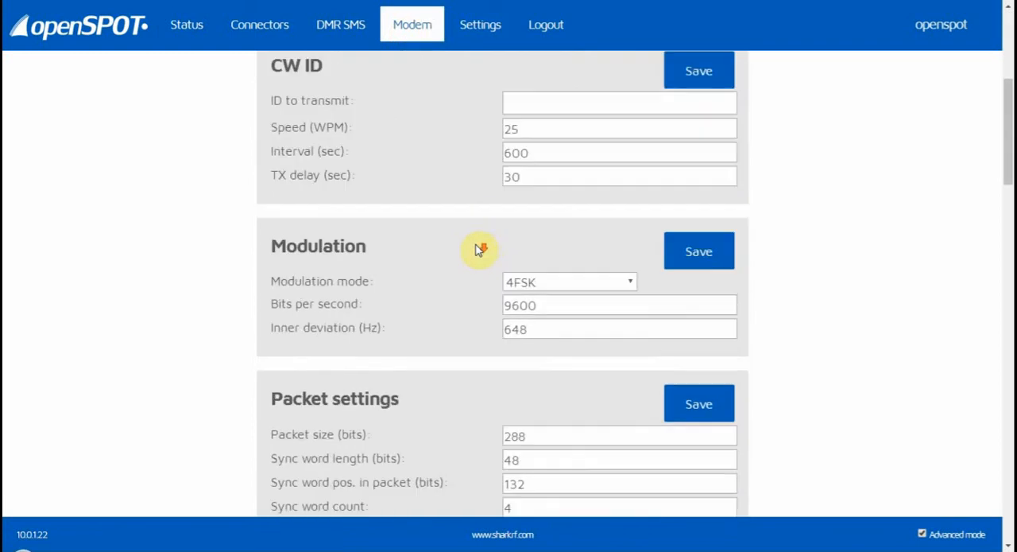
{"action": "scroll", "scroll_direction": "up", "scroll_amount": 3}
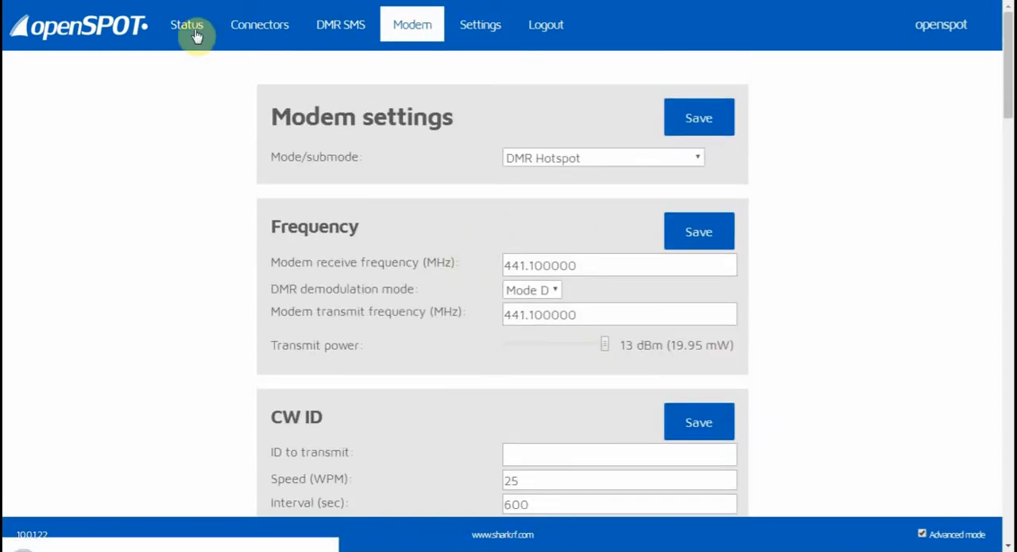
{"action": "mouse_move", "coordinate": [480, 25]}
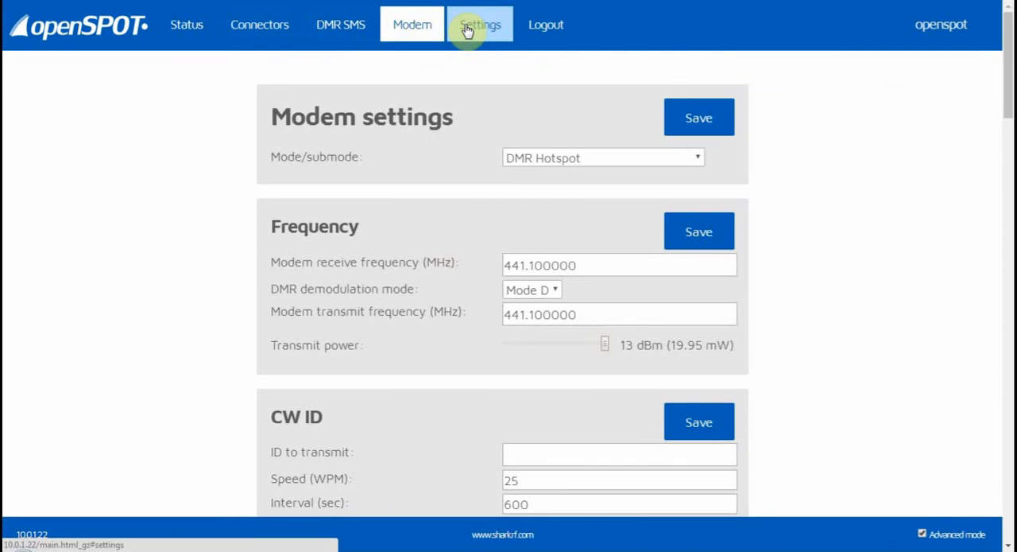
{"action": "left_click", "coordinate": [480, 25]}
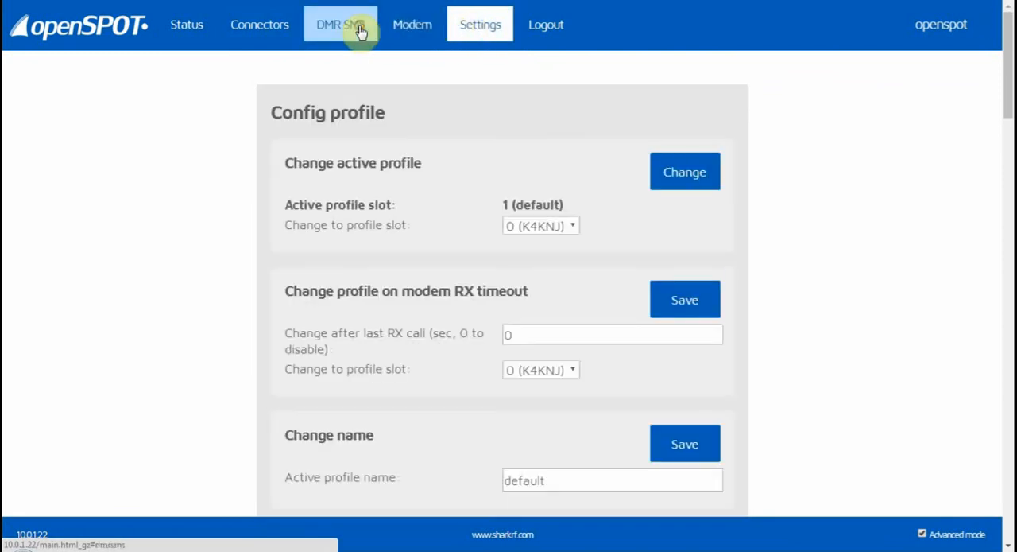
{"action": "left_click", "coordinate": [340, 25]}
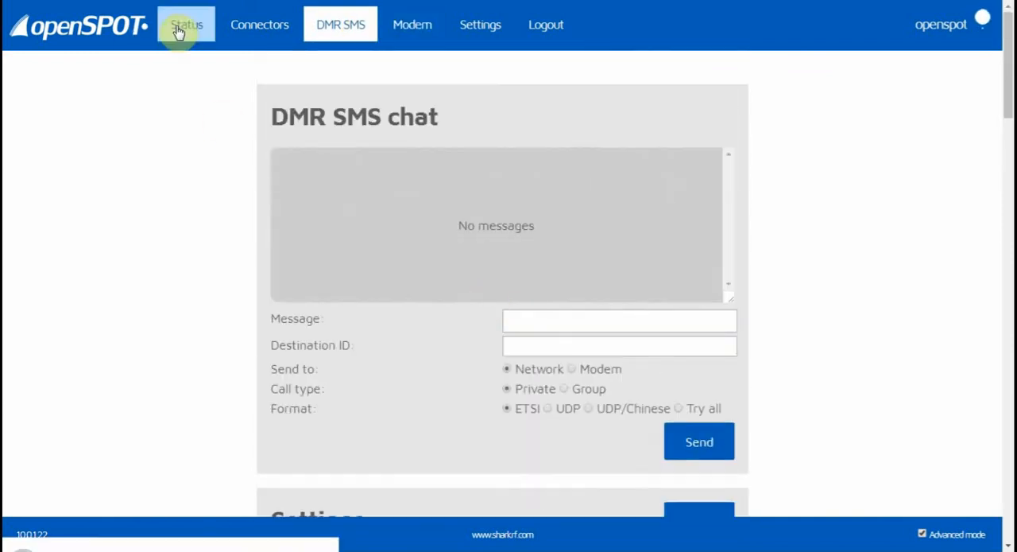
Return to the status log listing calls to TG 4000 and 3100 nationwide
{"action": "left_click", "coordinate": [186, 25]}
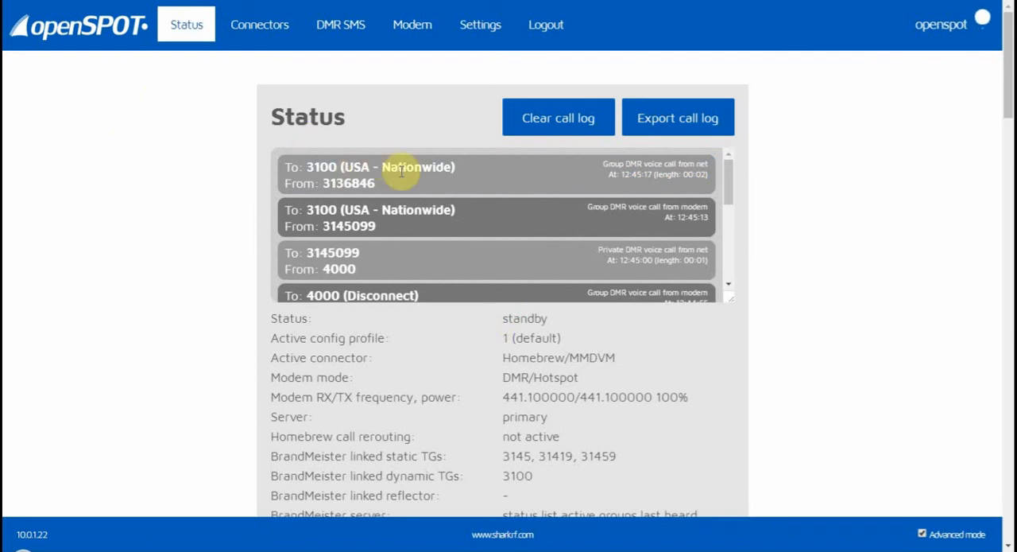
{"action": "mouse_move", "coordinate": [401, 227]}
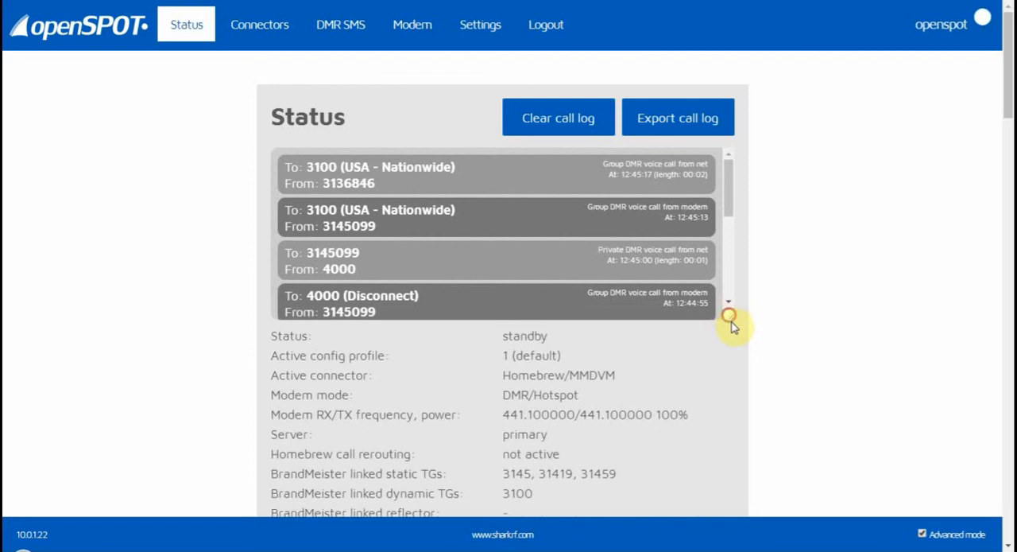
{"action": "scroll", "scroll_direction": "down", "scroll_amount": 3}
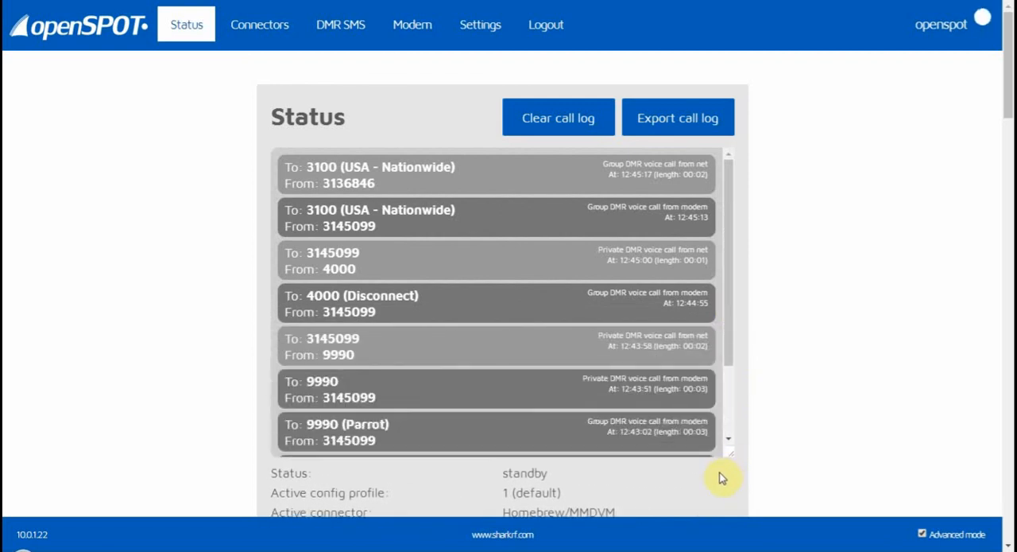